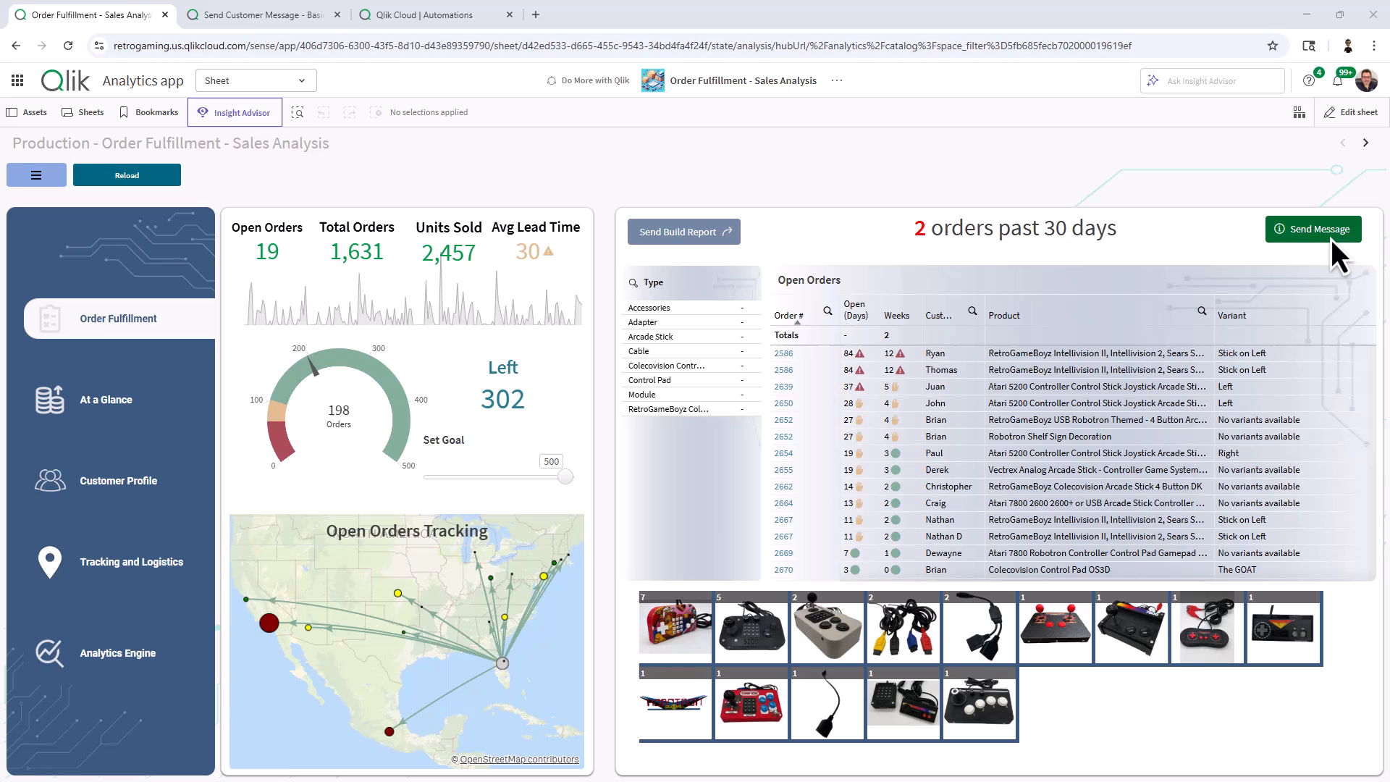
# Step: Send the overdue-order delay message to customers from the sheet's Send Message form
pyautogui.click(1313, 229)
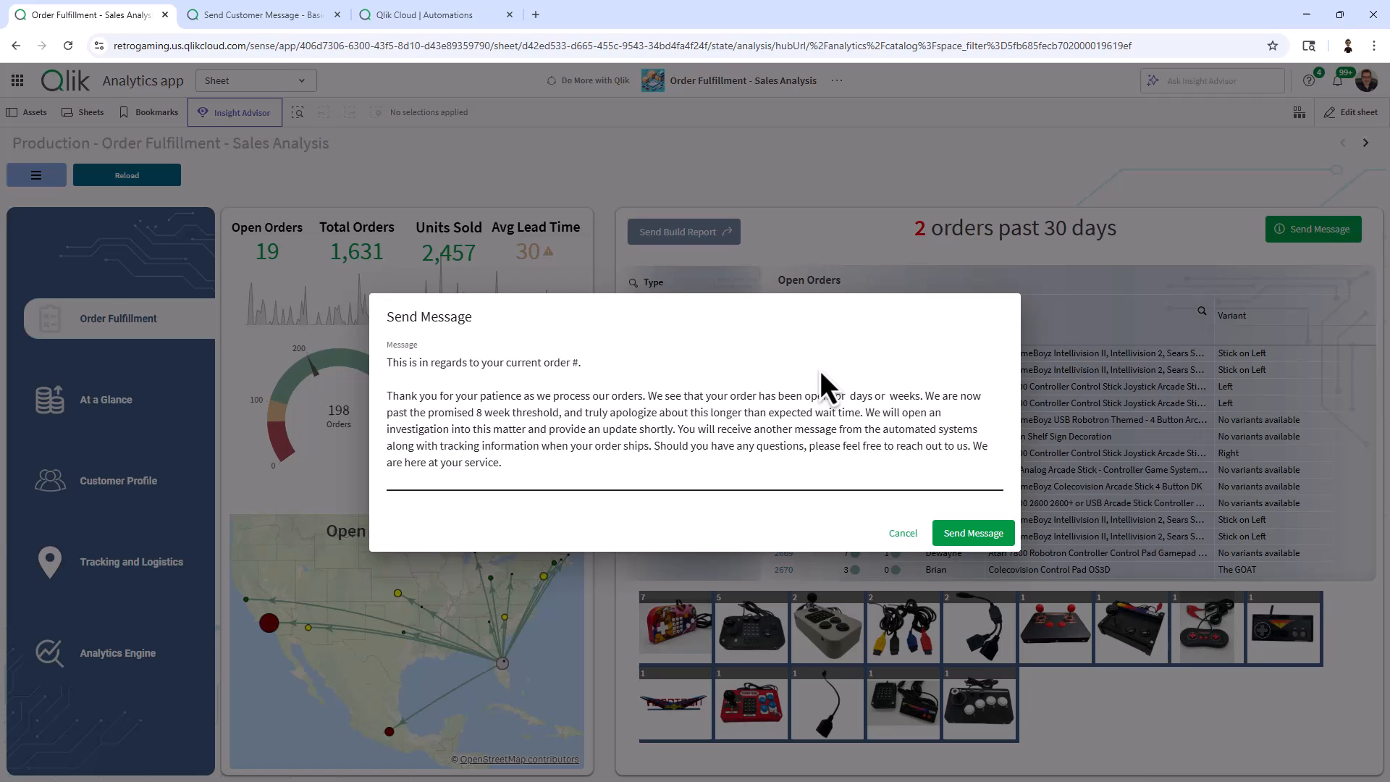
pyautogui.click(262, 14)
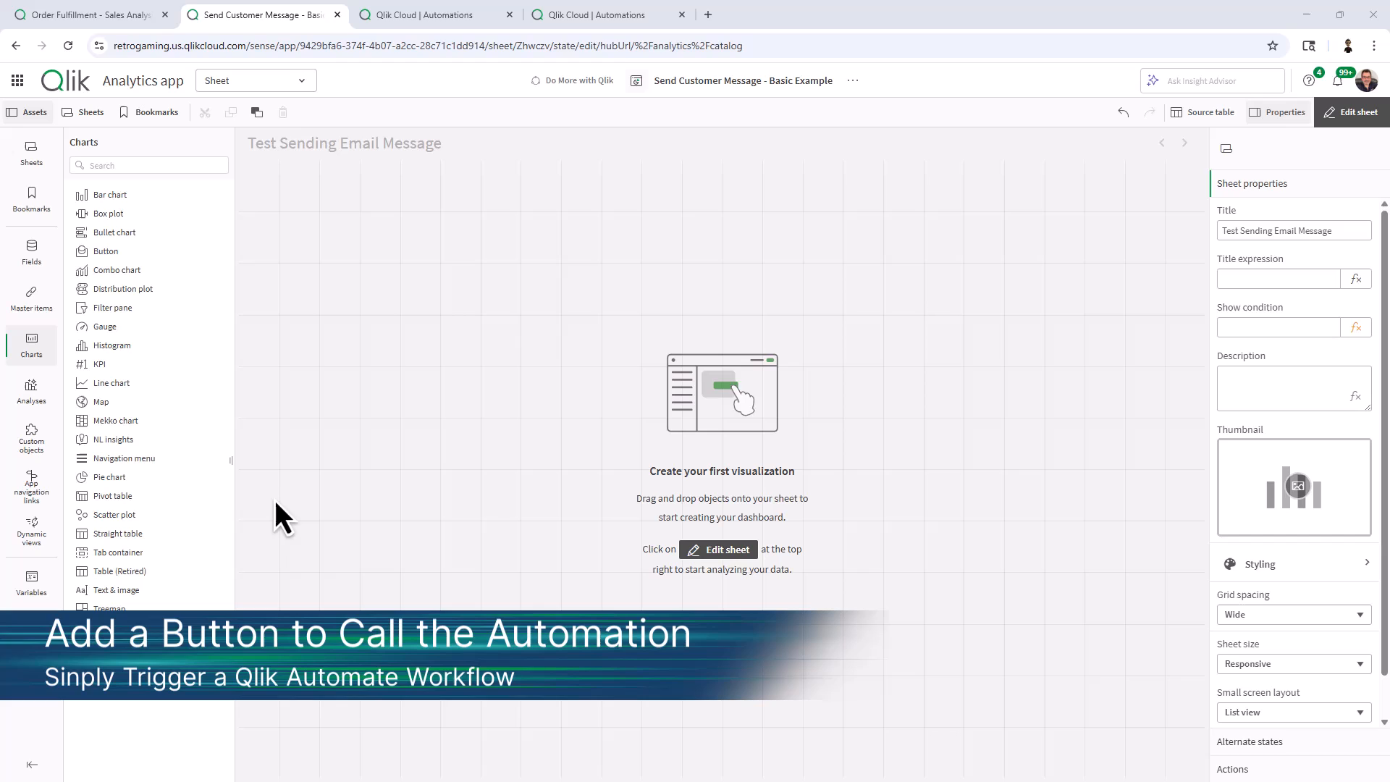
pyautogui.moveTo(359, 372)
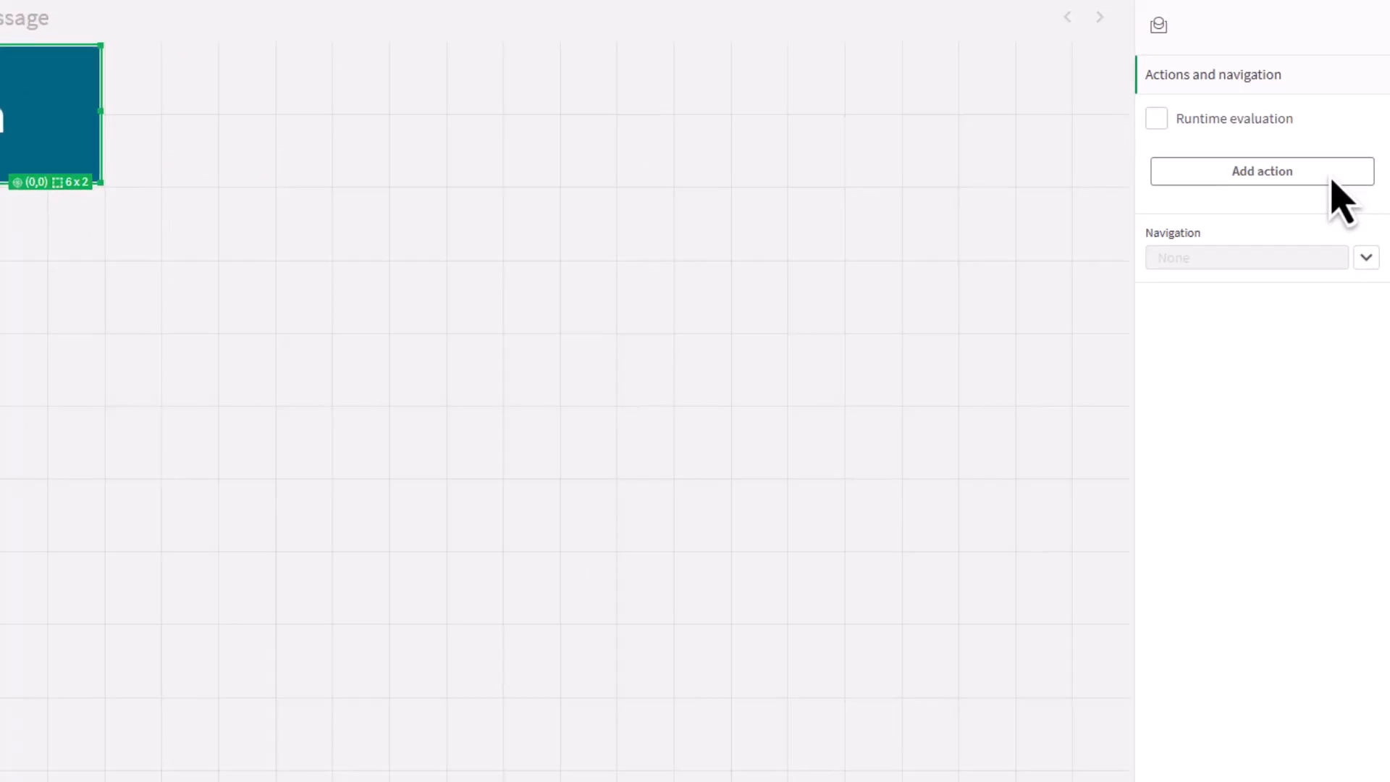
# Step: Give the new sheet button an Execute automation action
pyautogui.click(1260, 171)
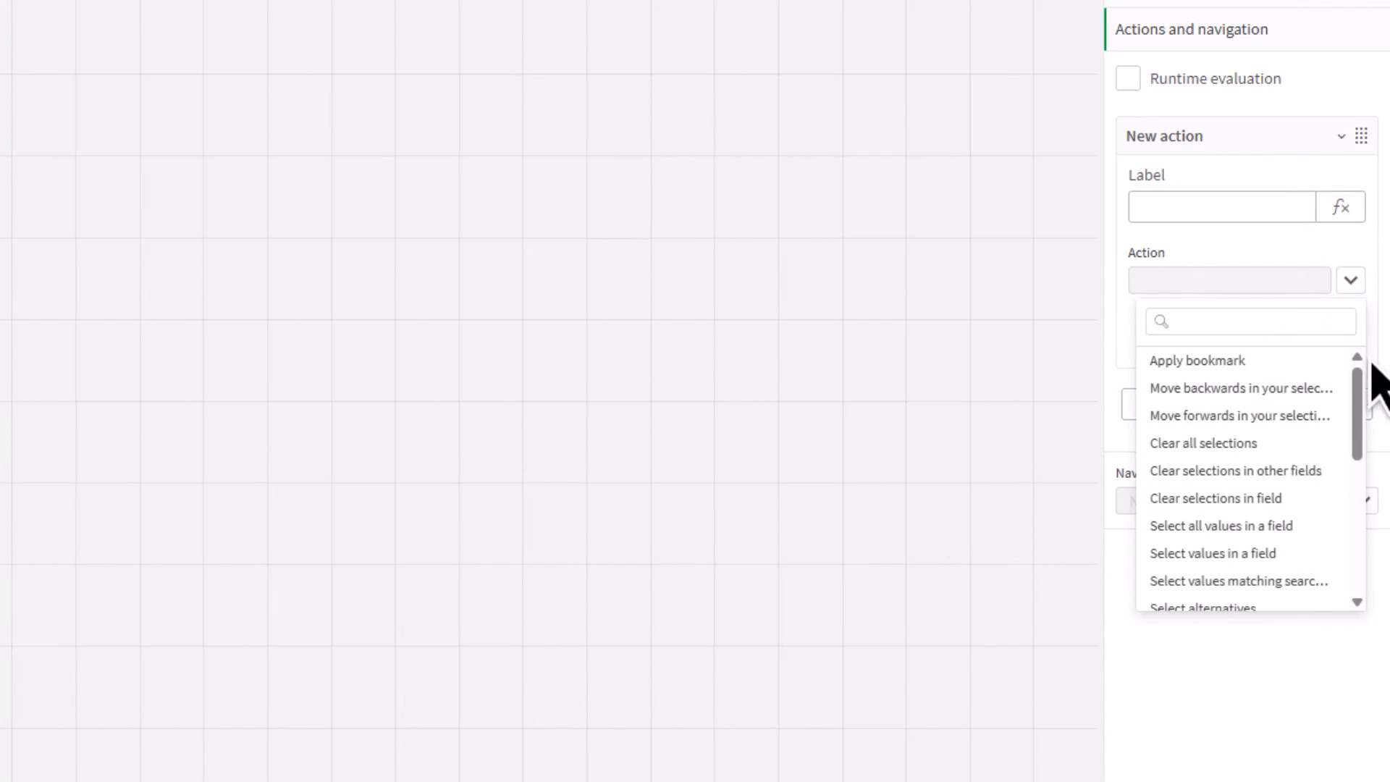
pyautogui.scroll(-3)
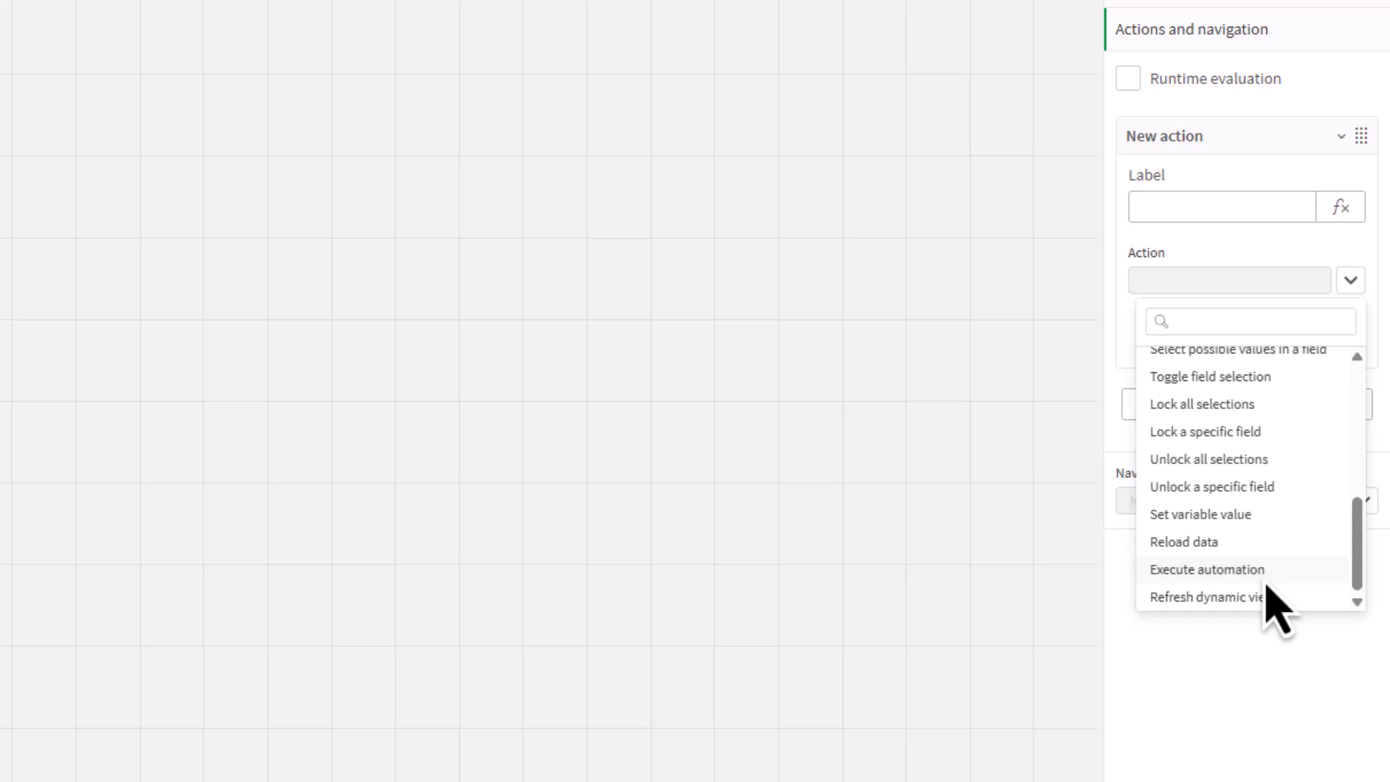
pyautogui.click(1206, 569)
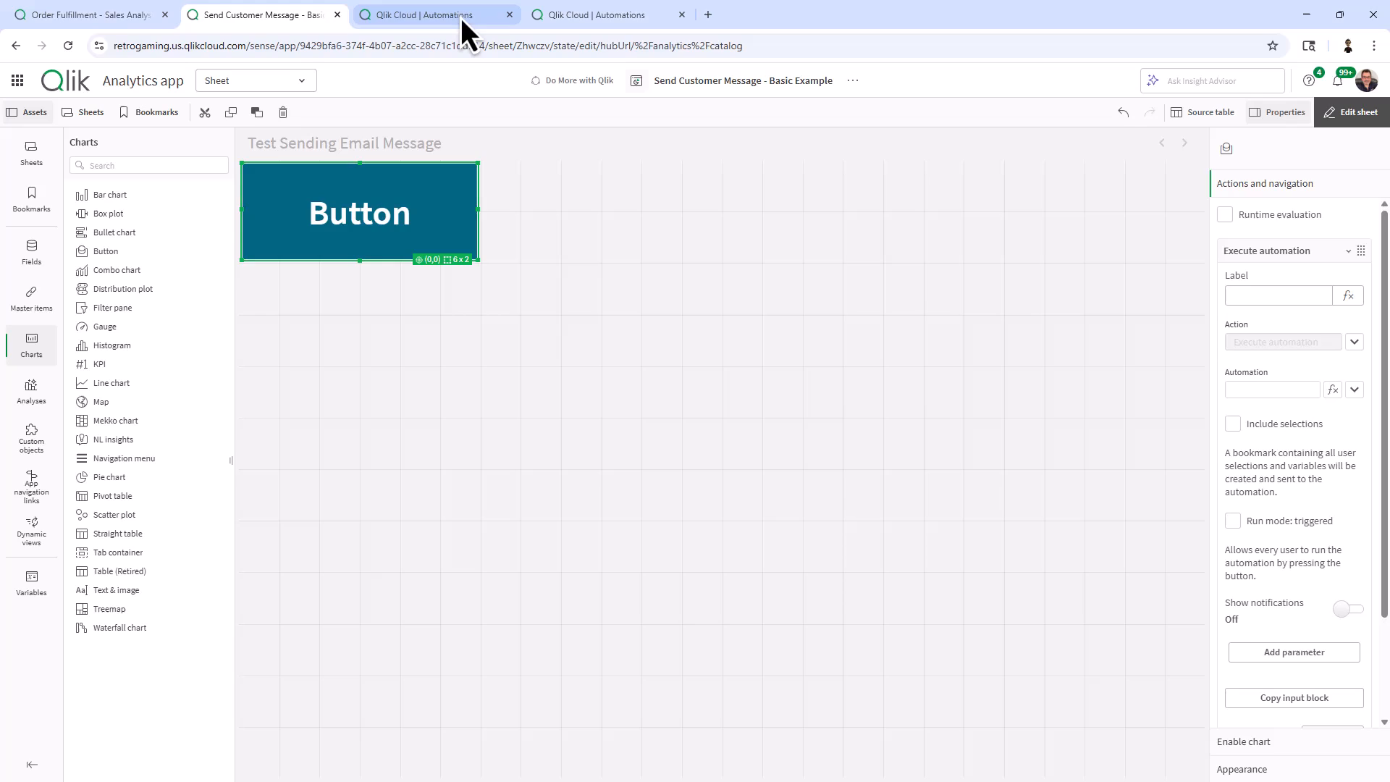
# Step: Set the automation's Start block Run Mode to Triggered
pyautogui.click(435, 15)
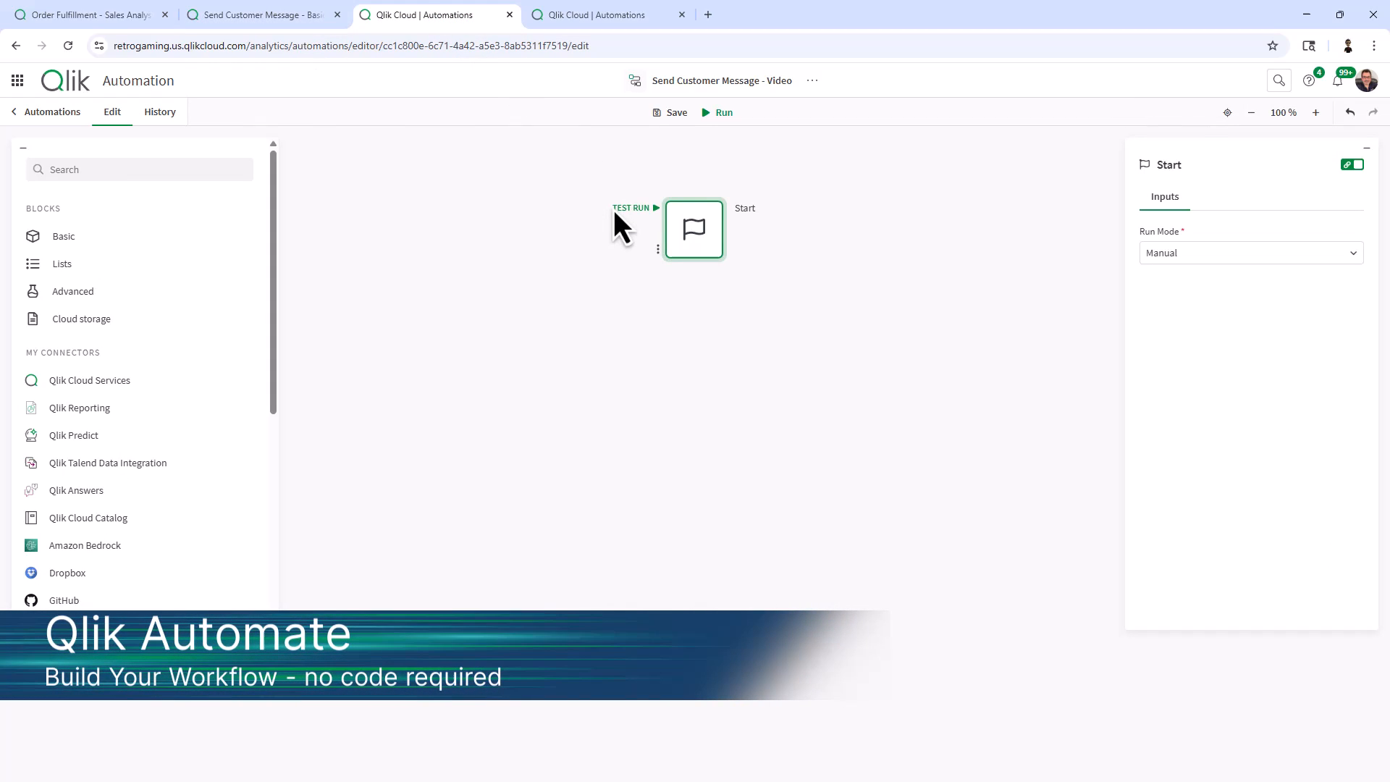
pyautogui.moveTo(788, 317)
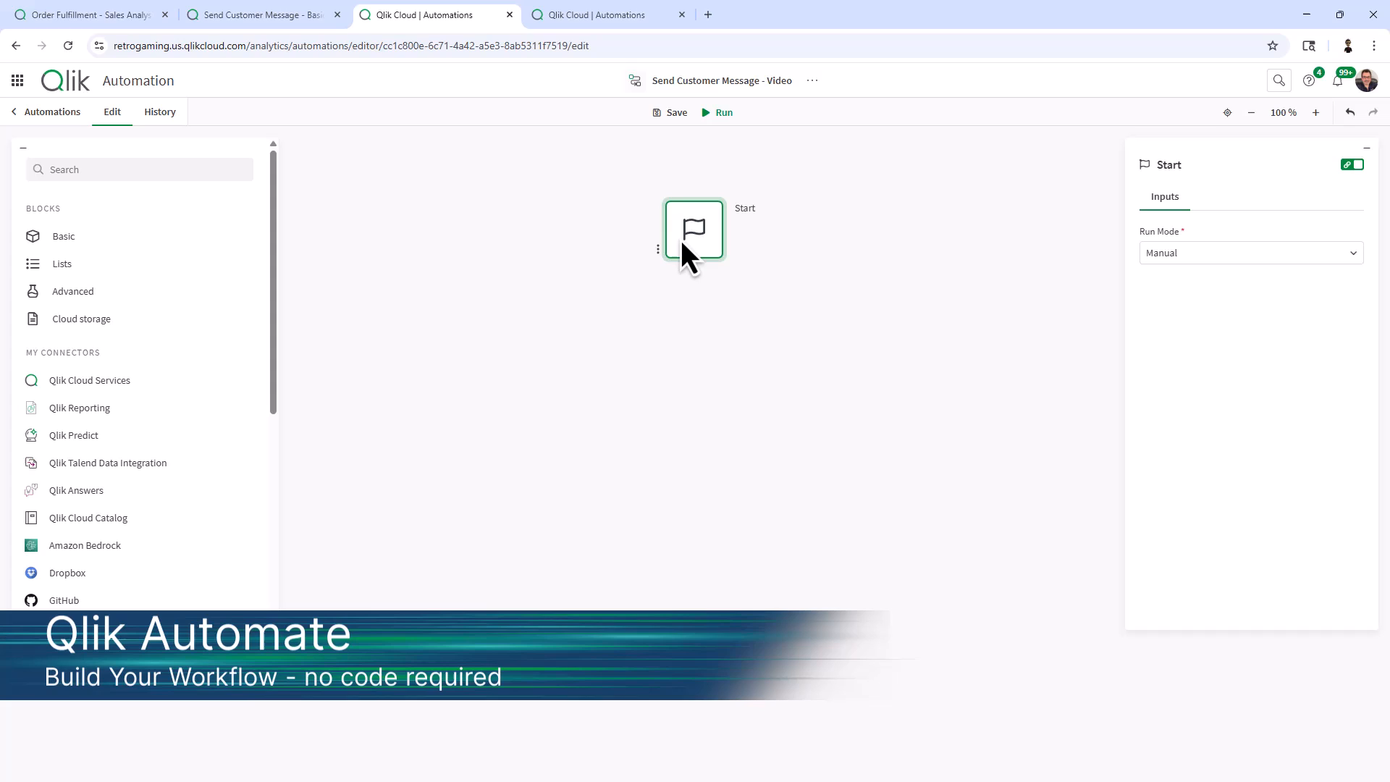
pyautogui.click(1248, 252)
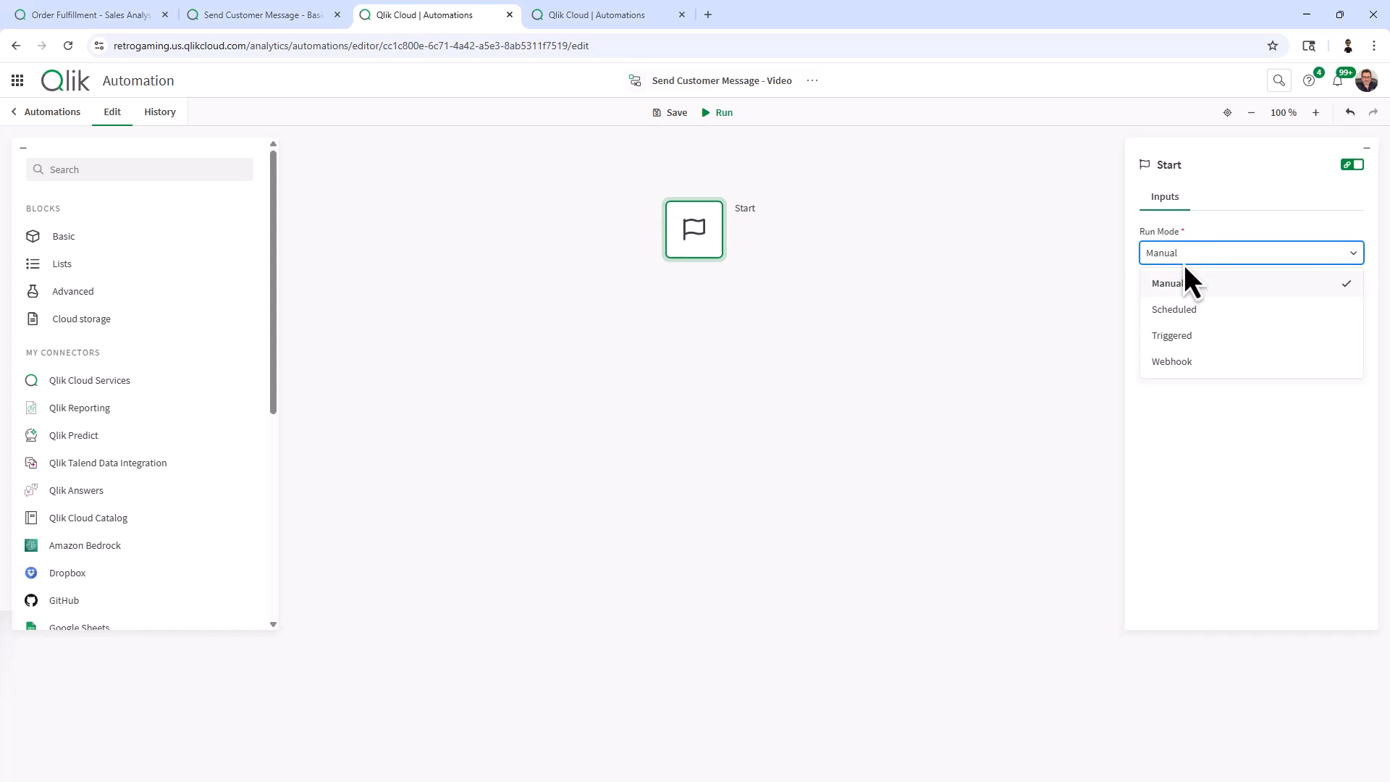
pyautogui.click(1171, 334)
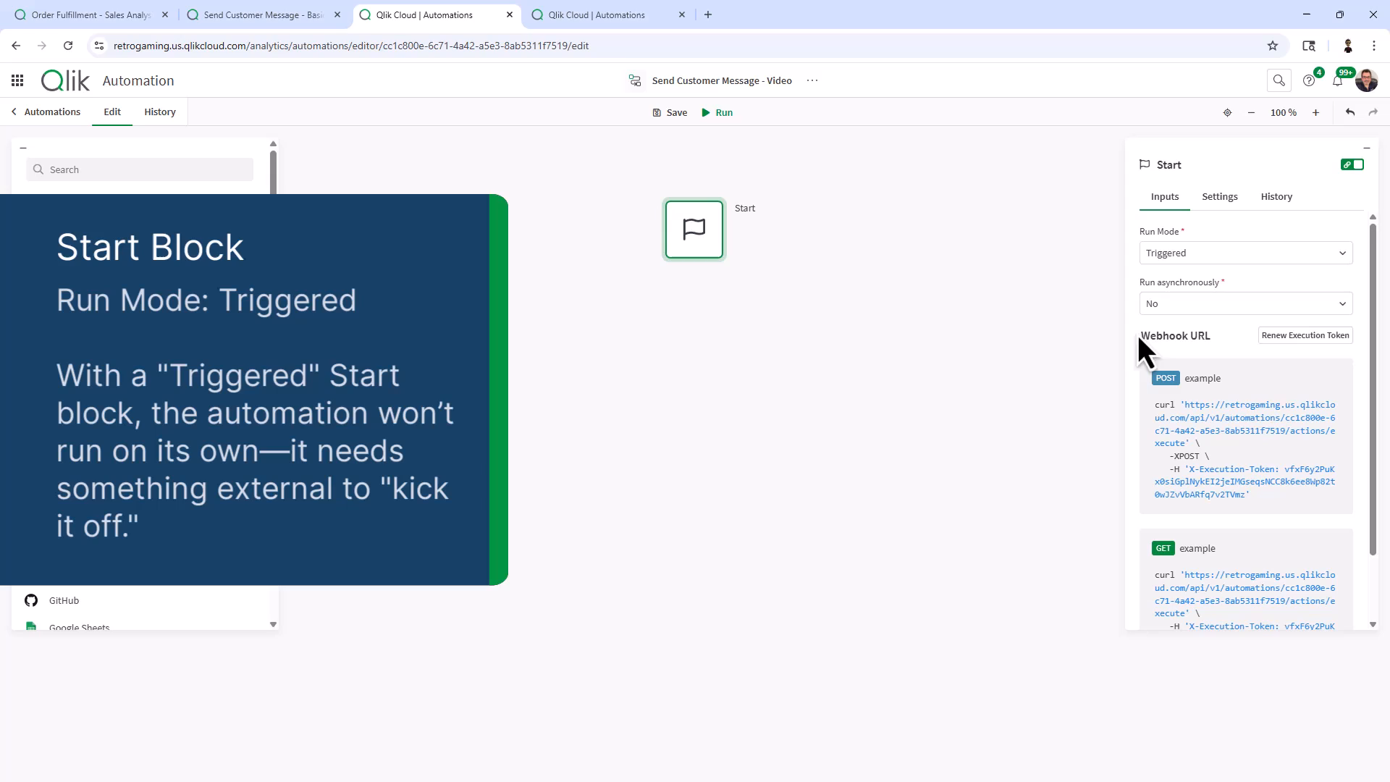
pyautogui.moveTo(1064, 399)
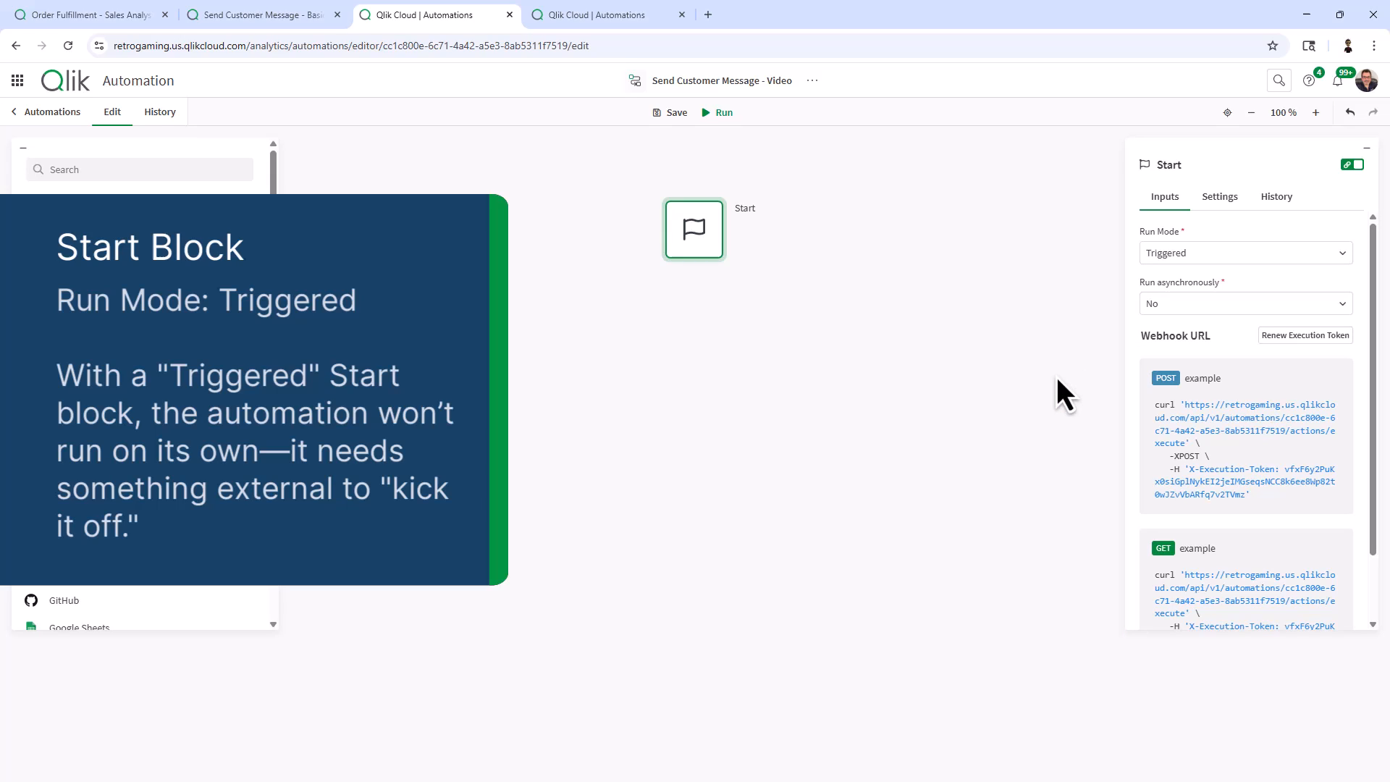
pyautogui.moveTo(937, 355)
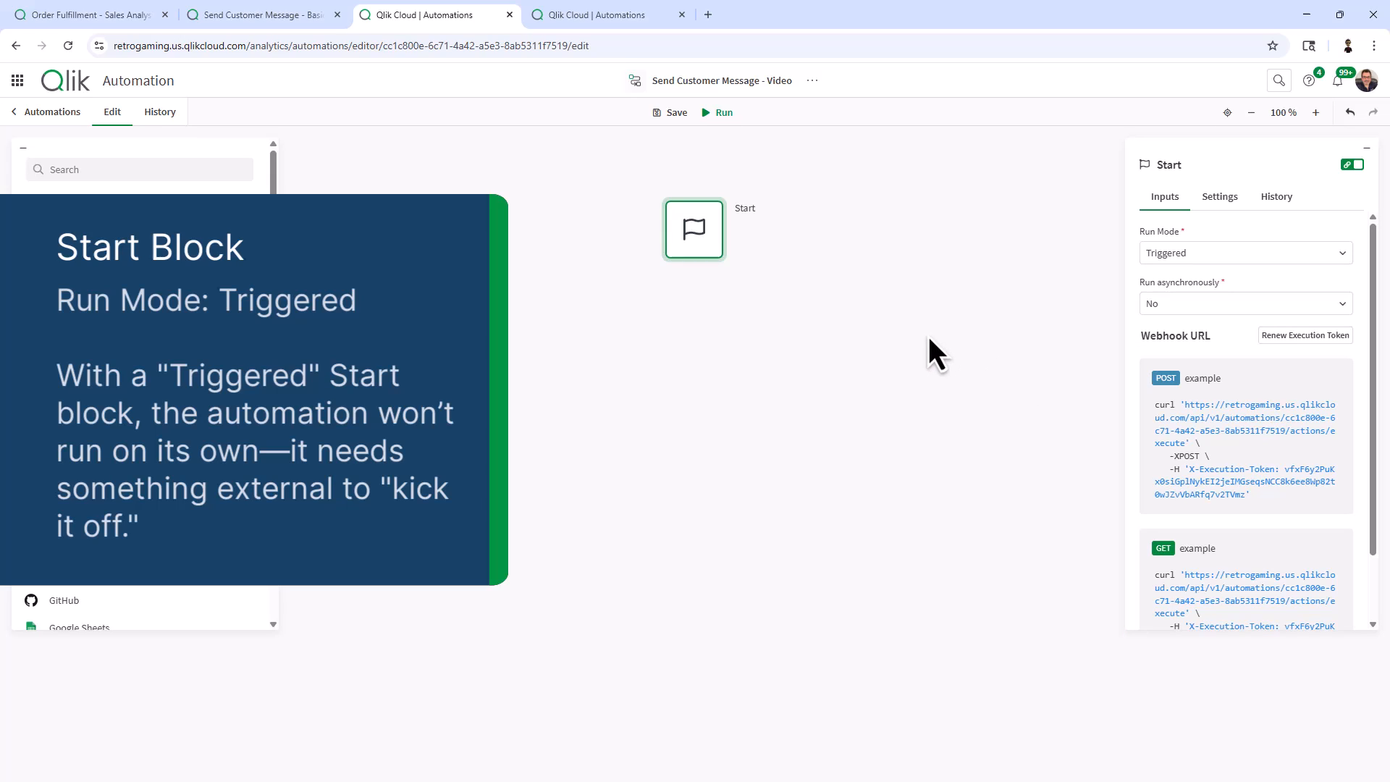
pyautogui.moveTo(850, 291)
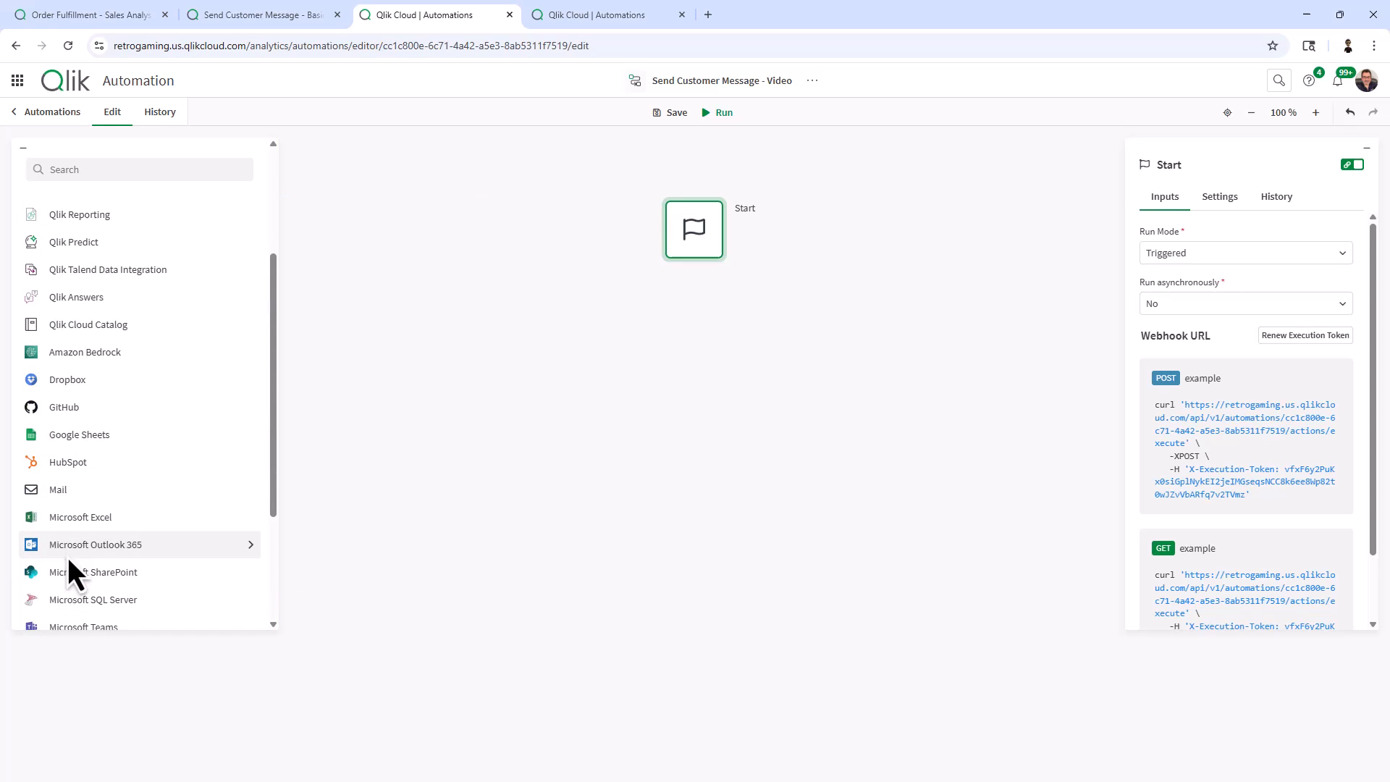
# Step: Add an Outlook 365 Send Mail block after Start and check its connection
pyautogui.click(95, 543)
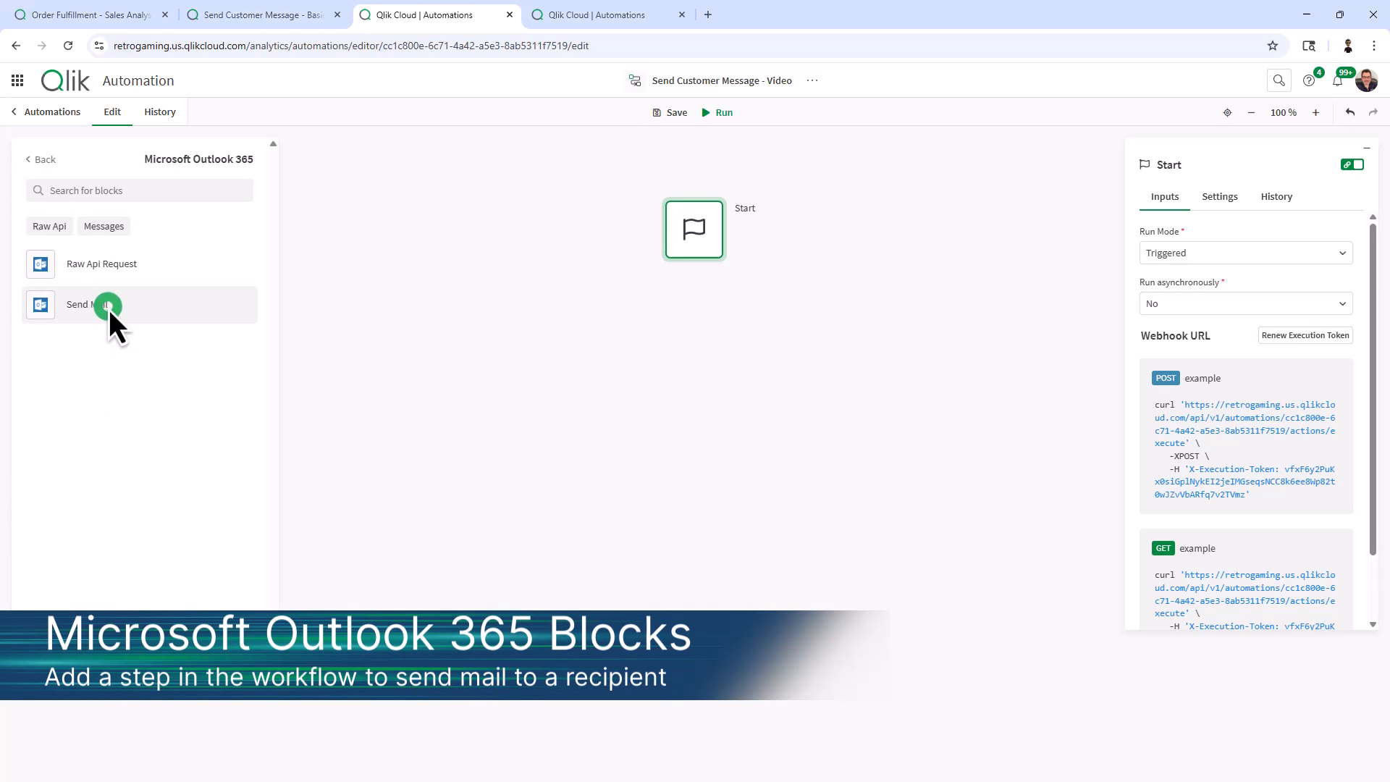
pyautogui.click(84, 304)
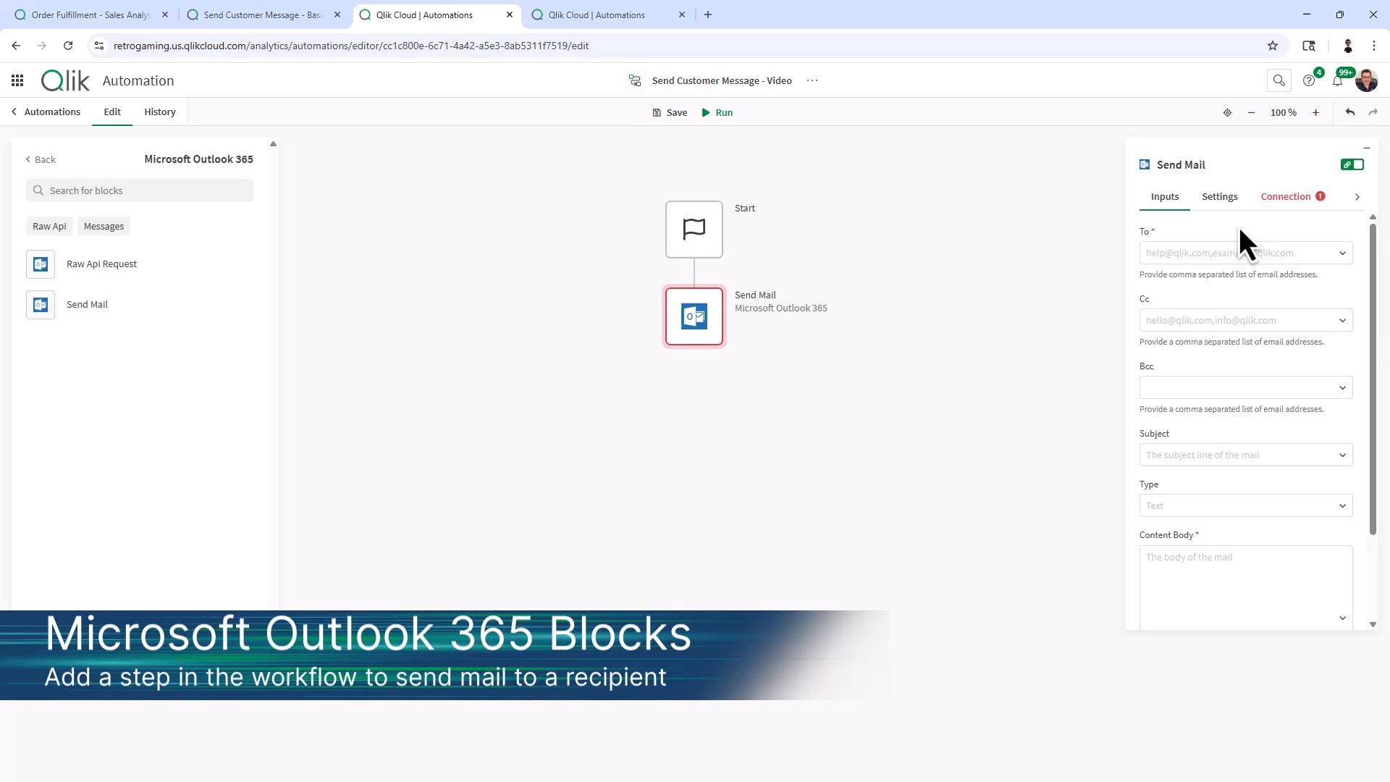
pyautogui.click(1284, 195)
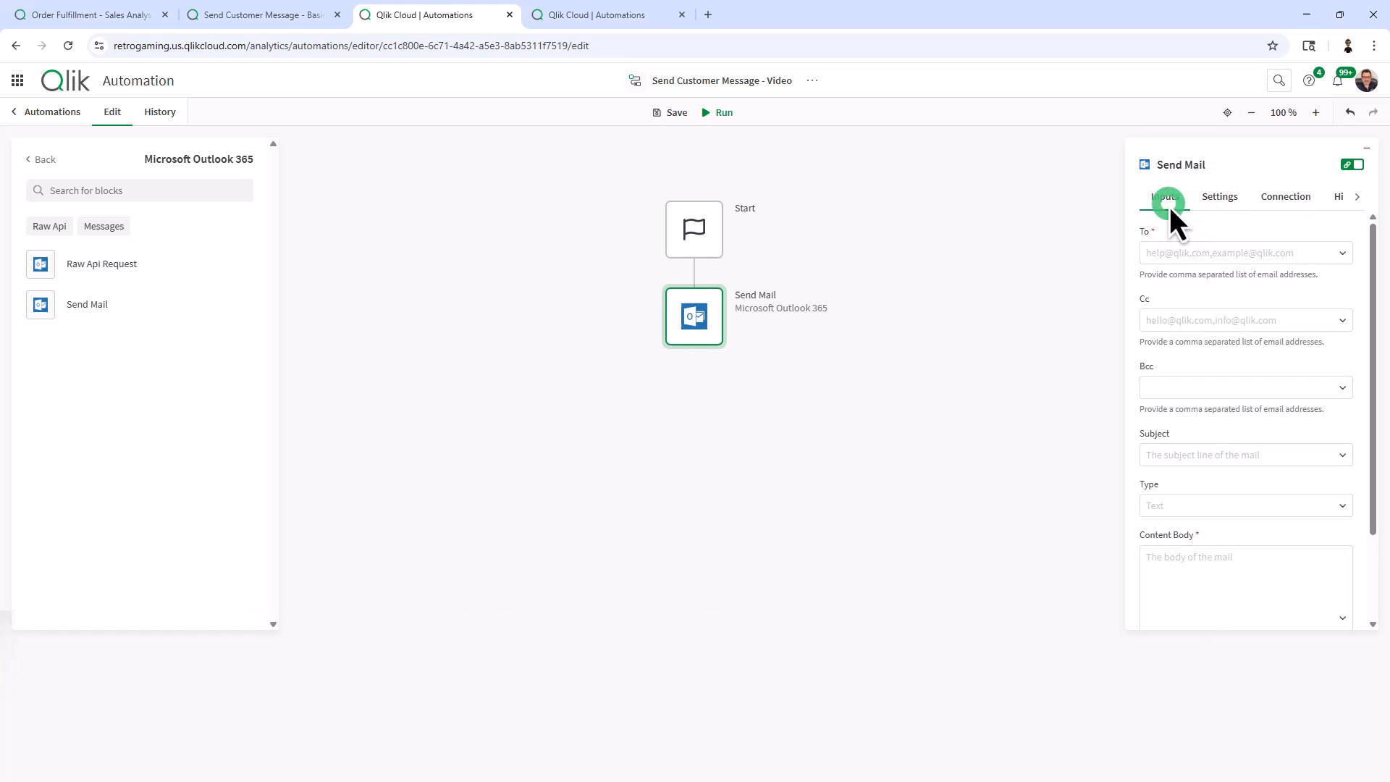
pyautogui.click(1245, 252)
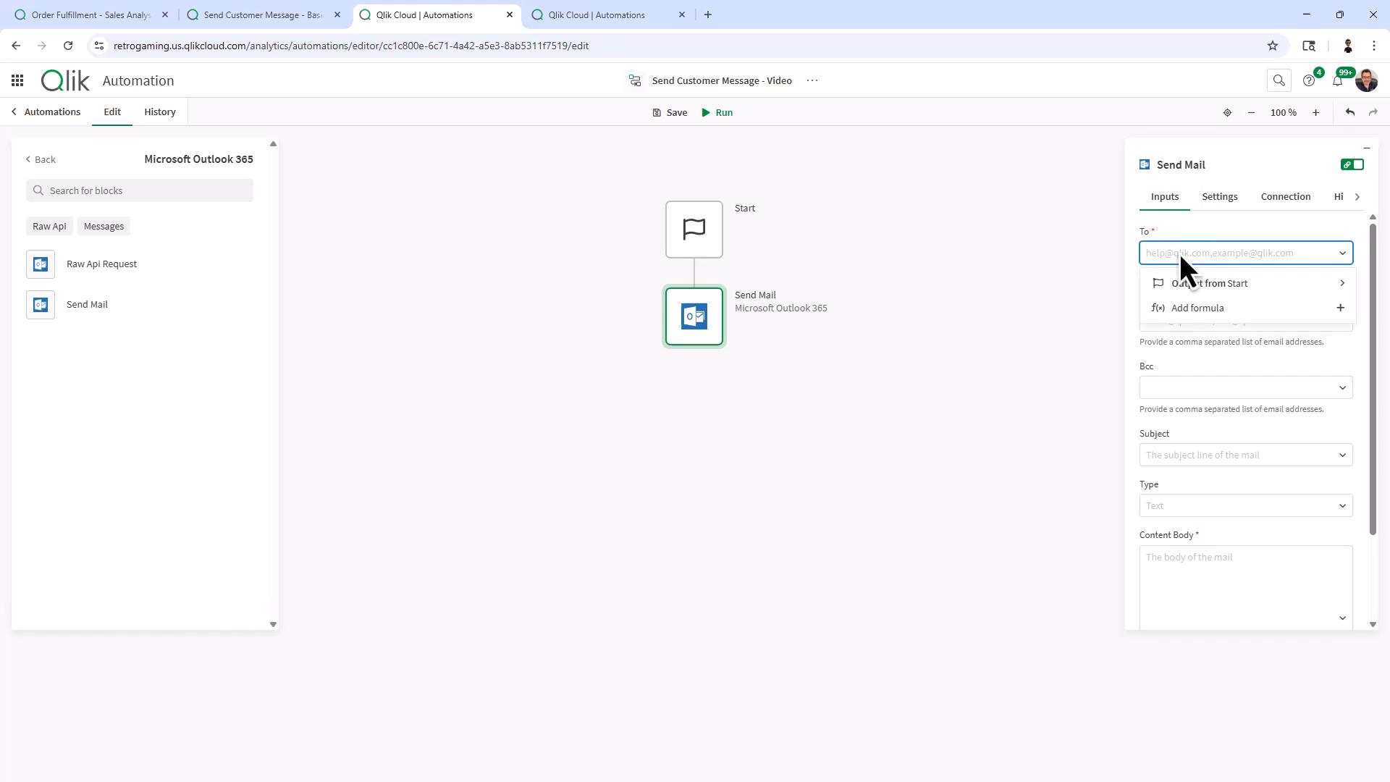
# Step: Enter the recipient address in To and begin the subject 'This is a test'
pyautogui.write('donkeykongo')
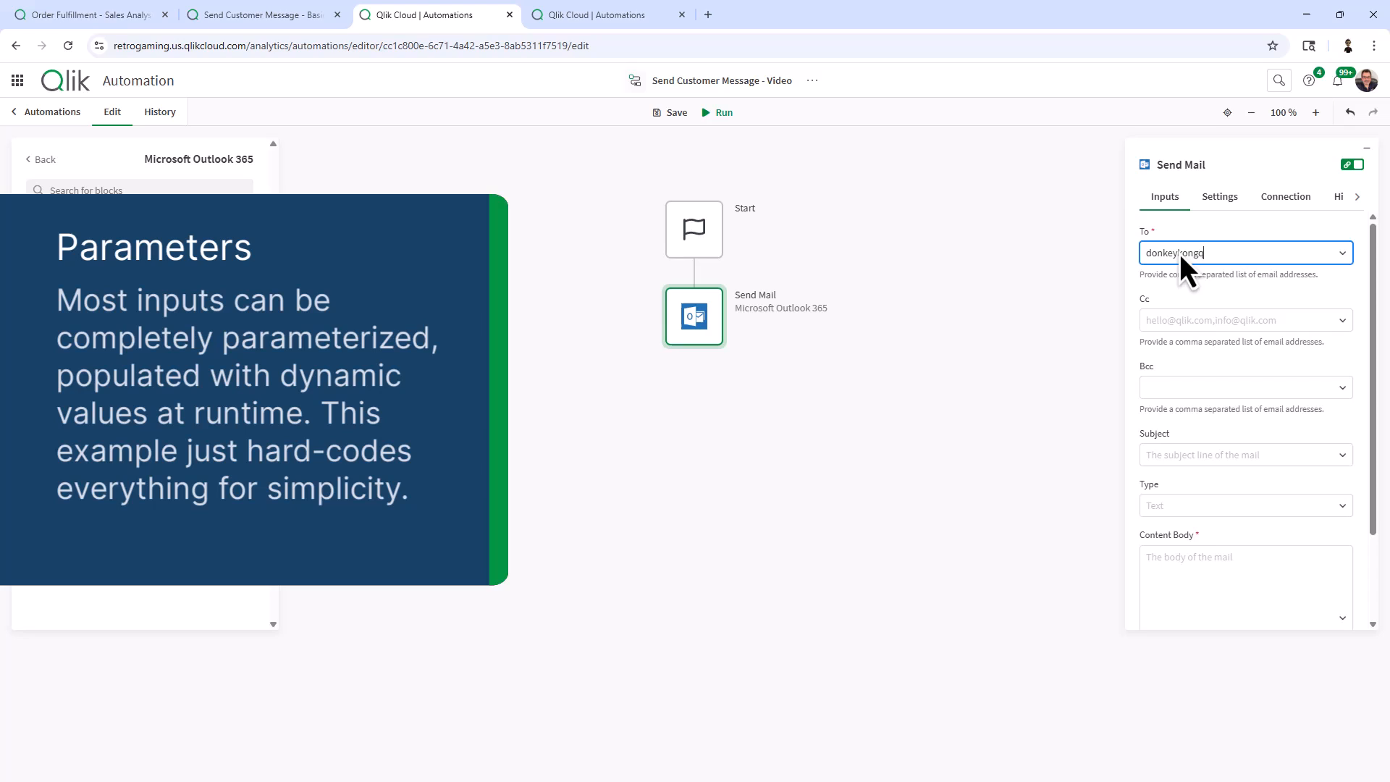
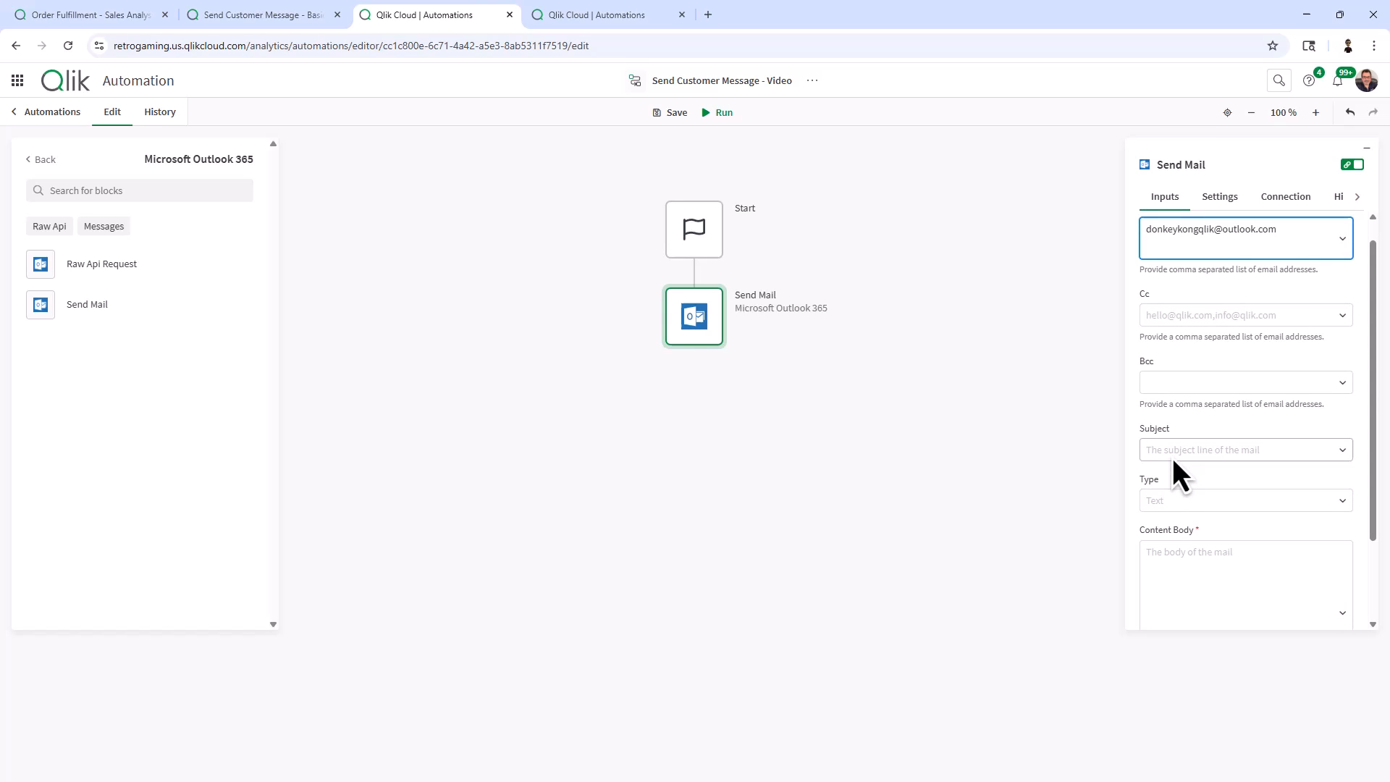
pyautogui.write('This is a te')
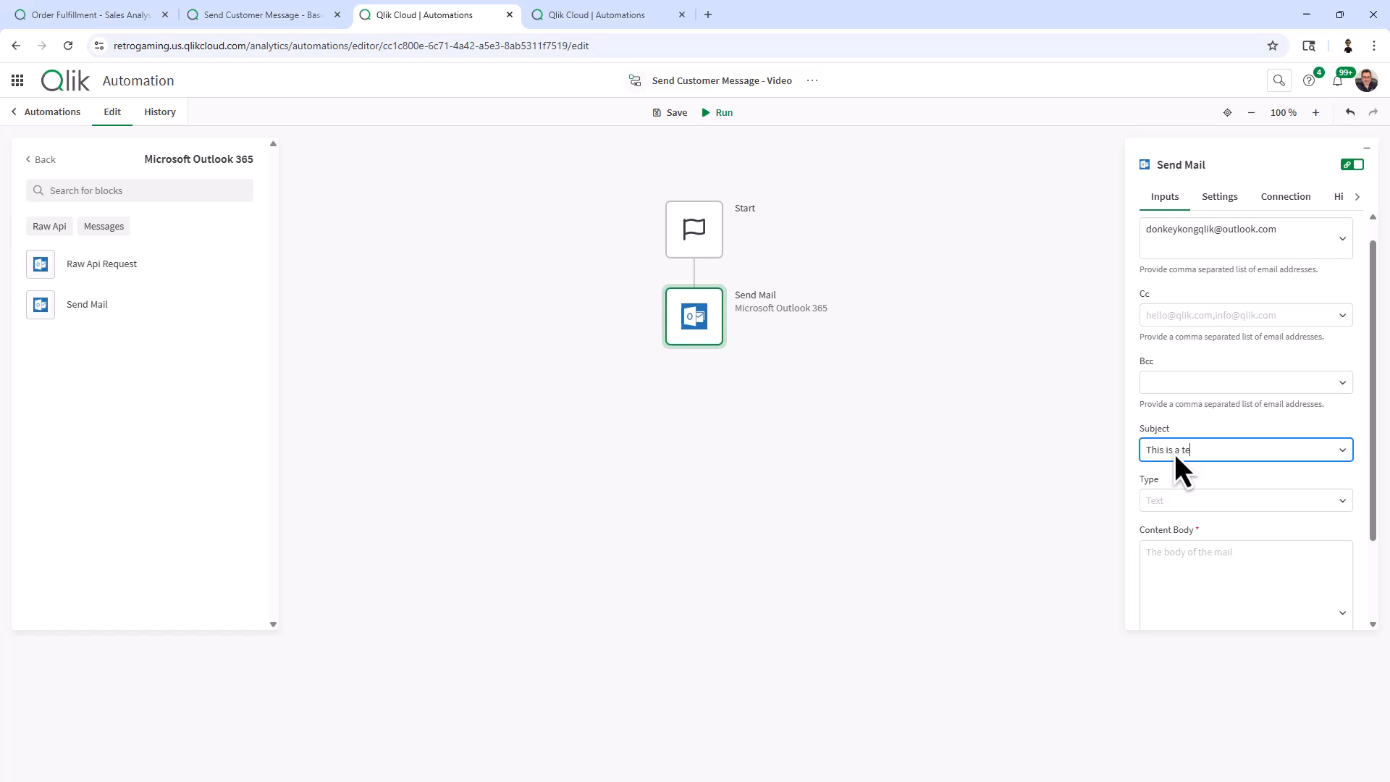
# Step: Make the email type HTML with body '<h1> Hello world </h1>'
pyautogui.click(1240, 500)
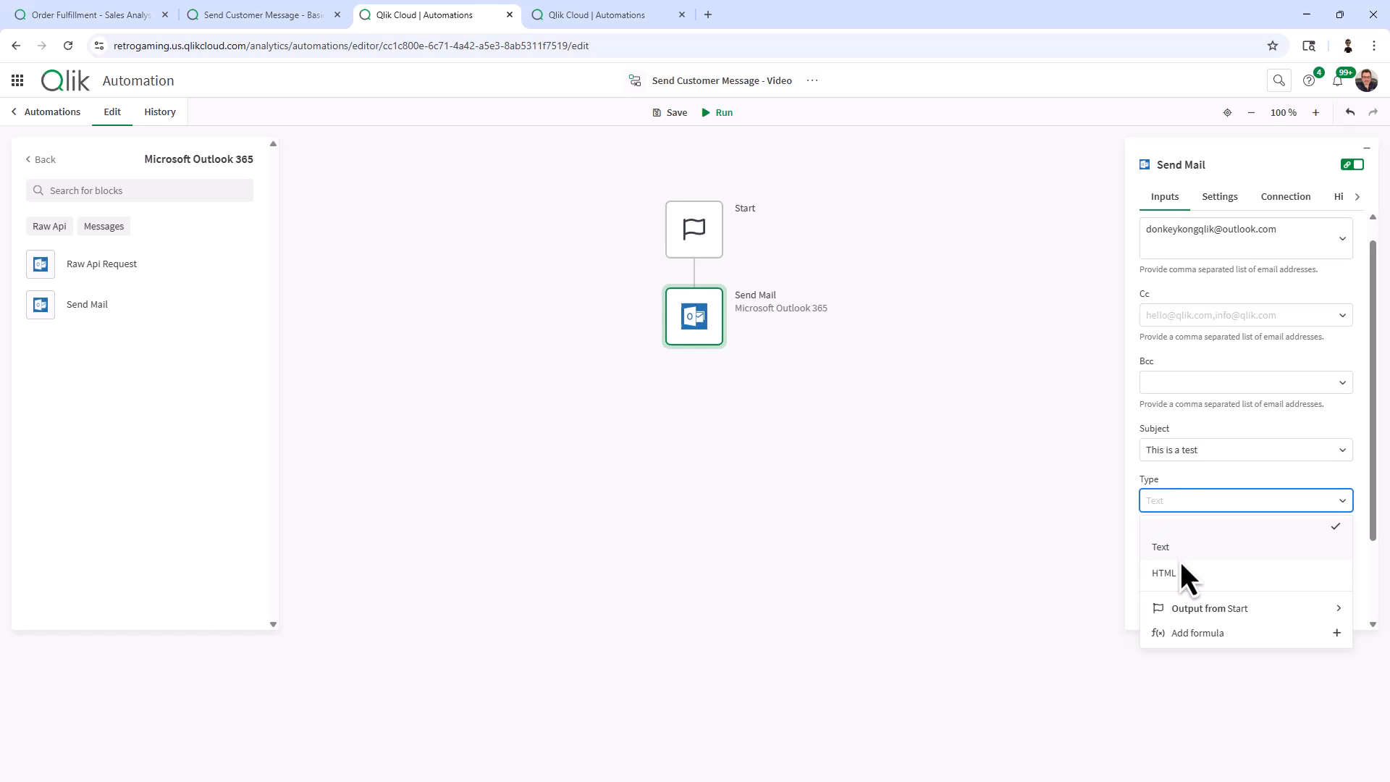
pyautogui.click(1163, 573)
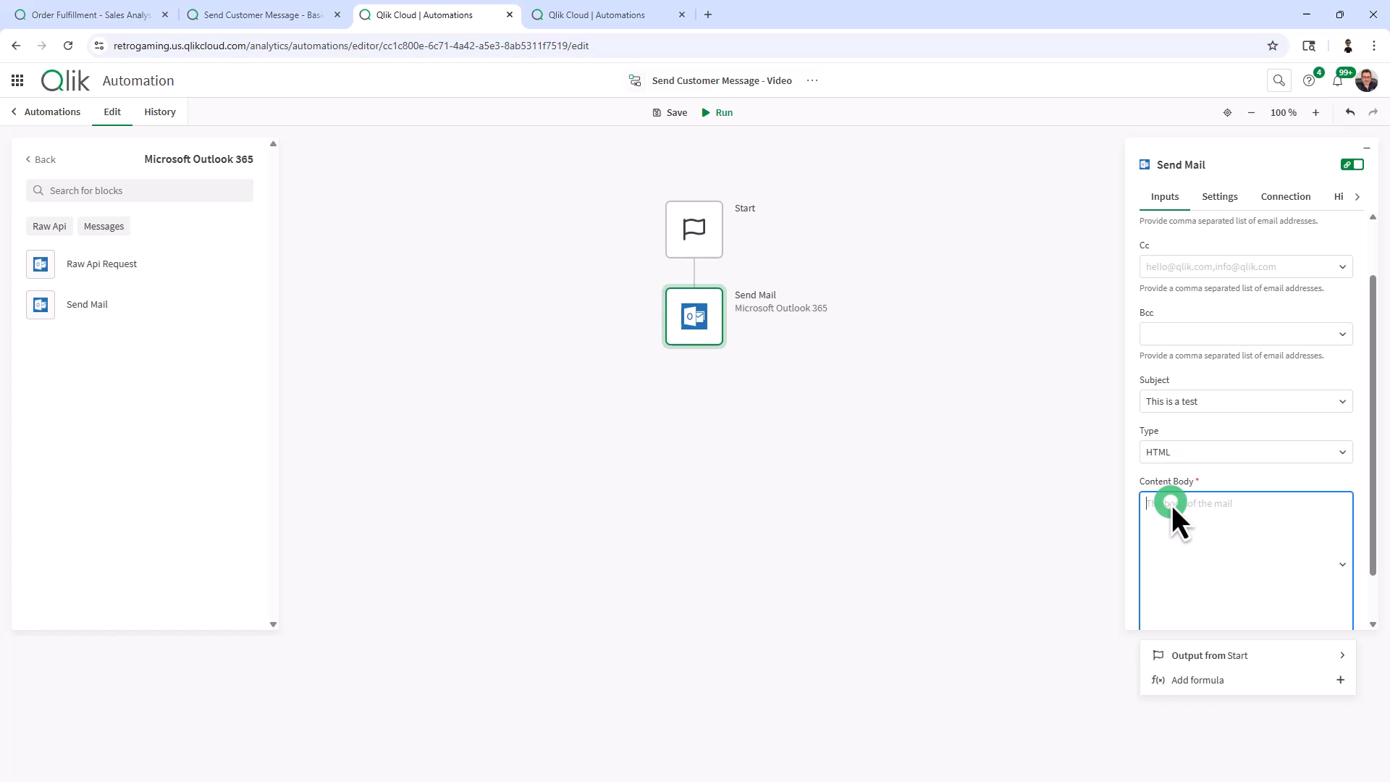
pyautogui.write('<h1')
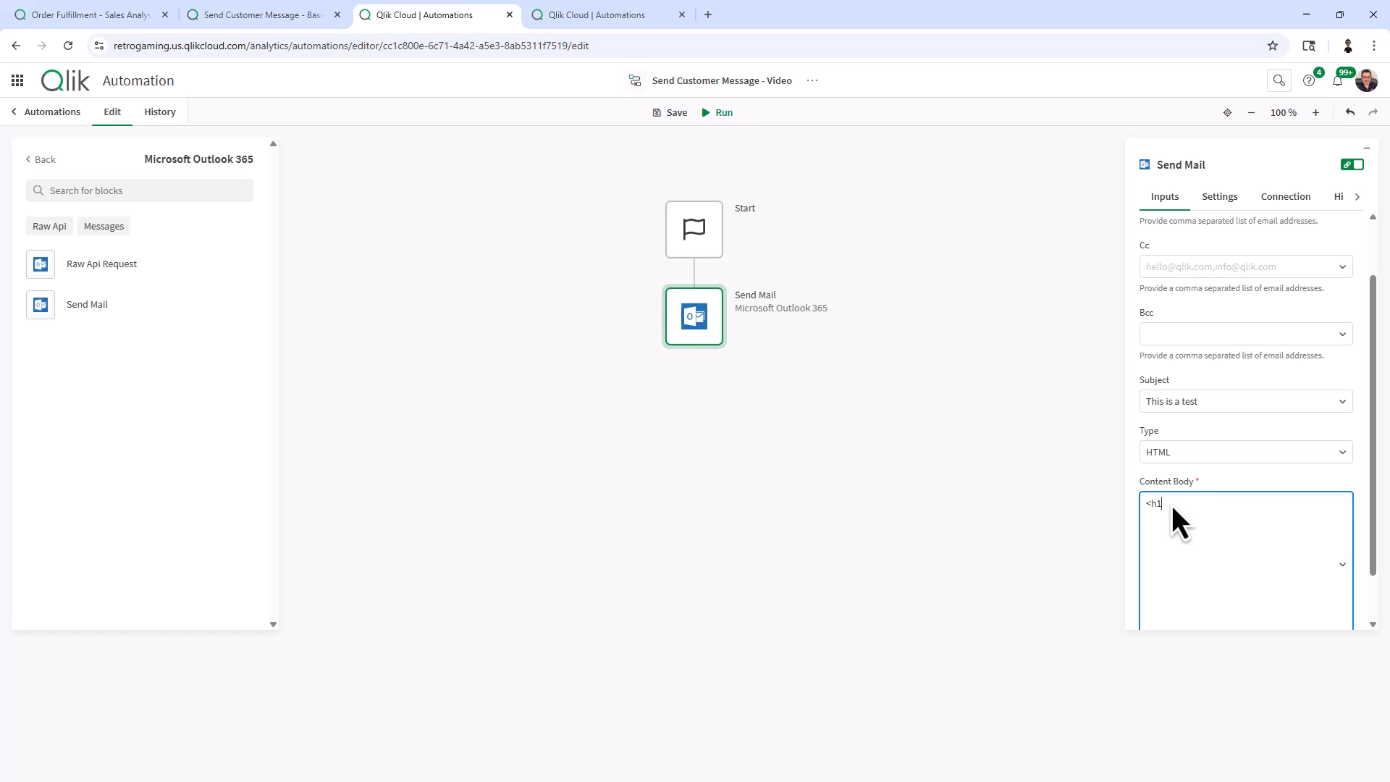
pyautogui.write('> Hello')
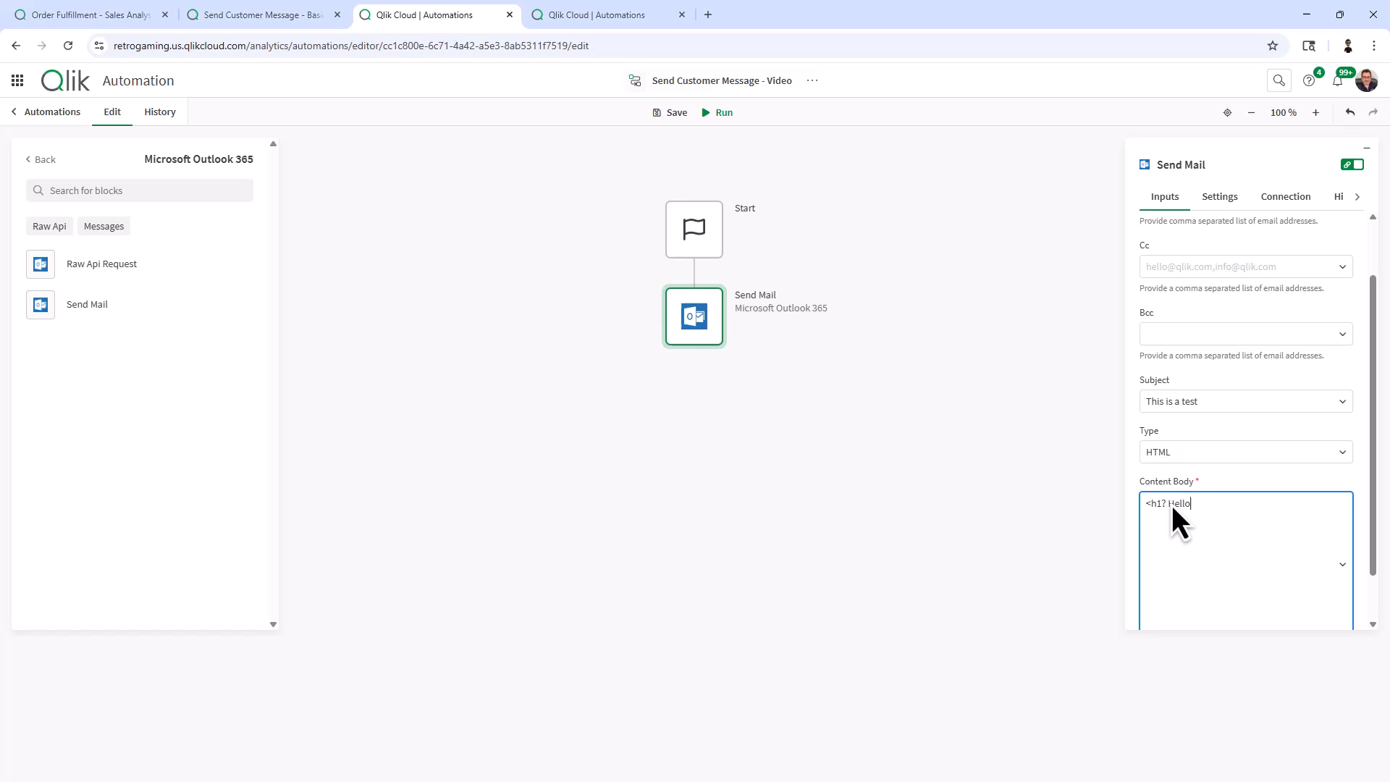
pyautogui.write('world </h1>')
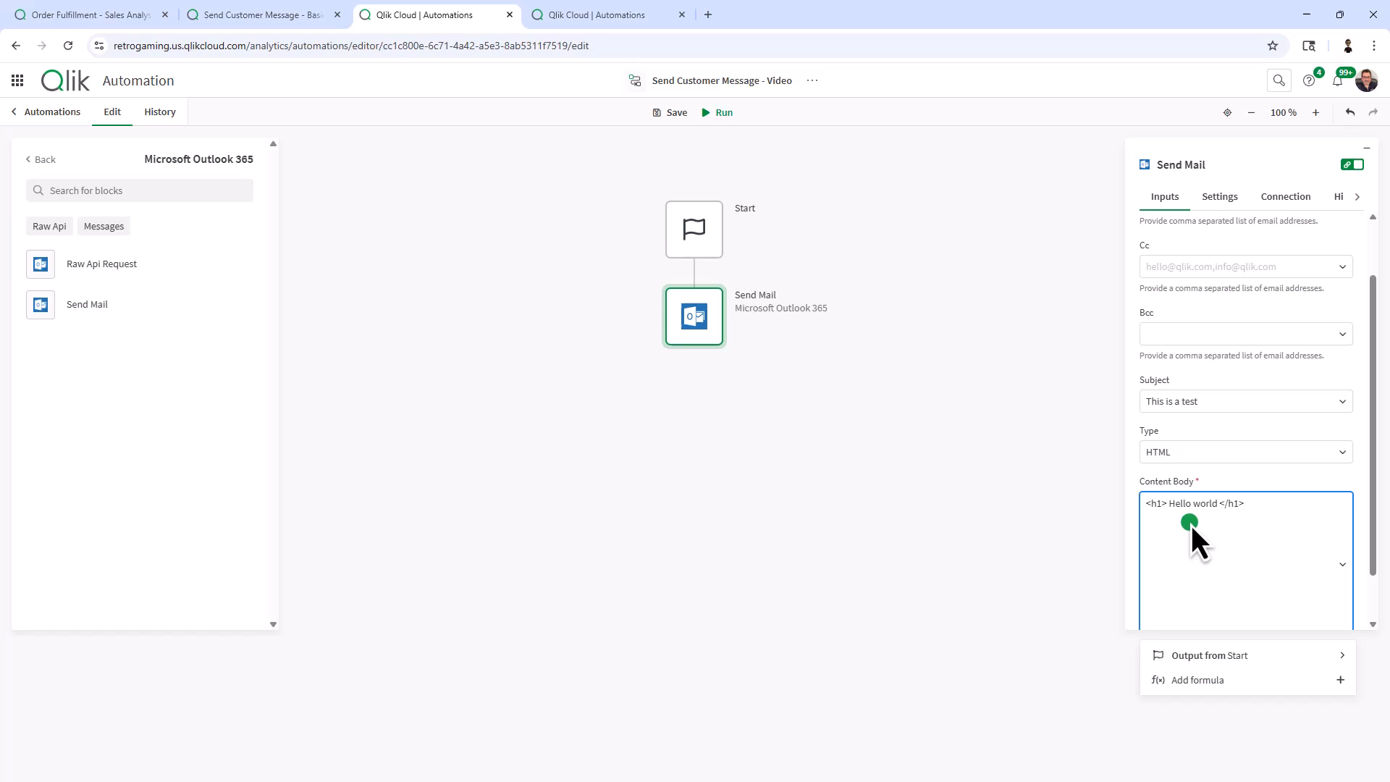
# Step: Save the updated automation
pyautogui.scroll(-3)
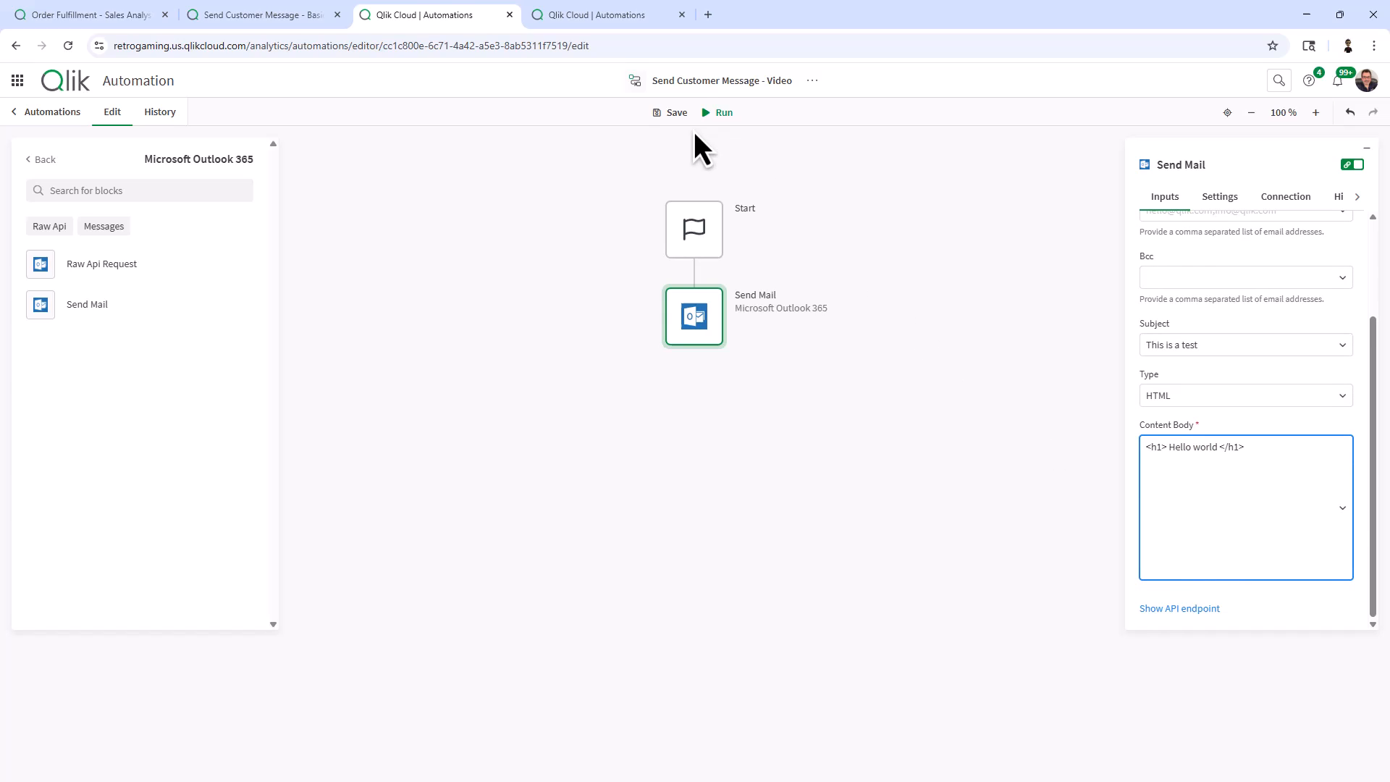
pyautogui.click(677, 113)
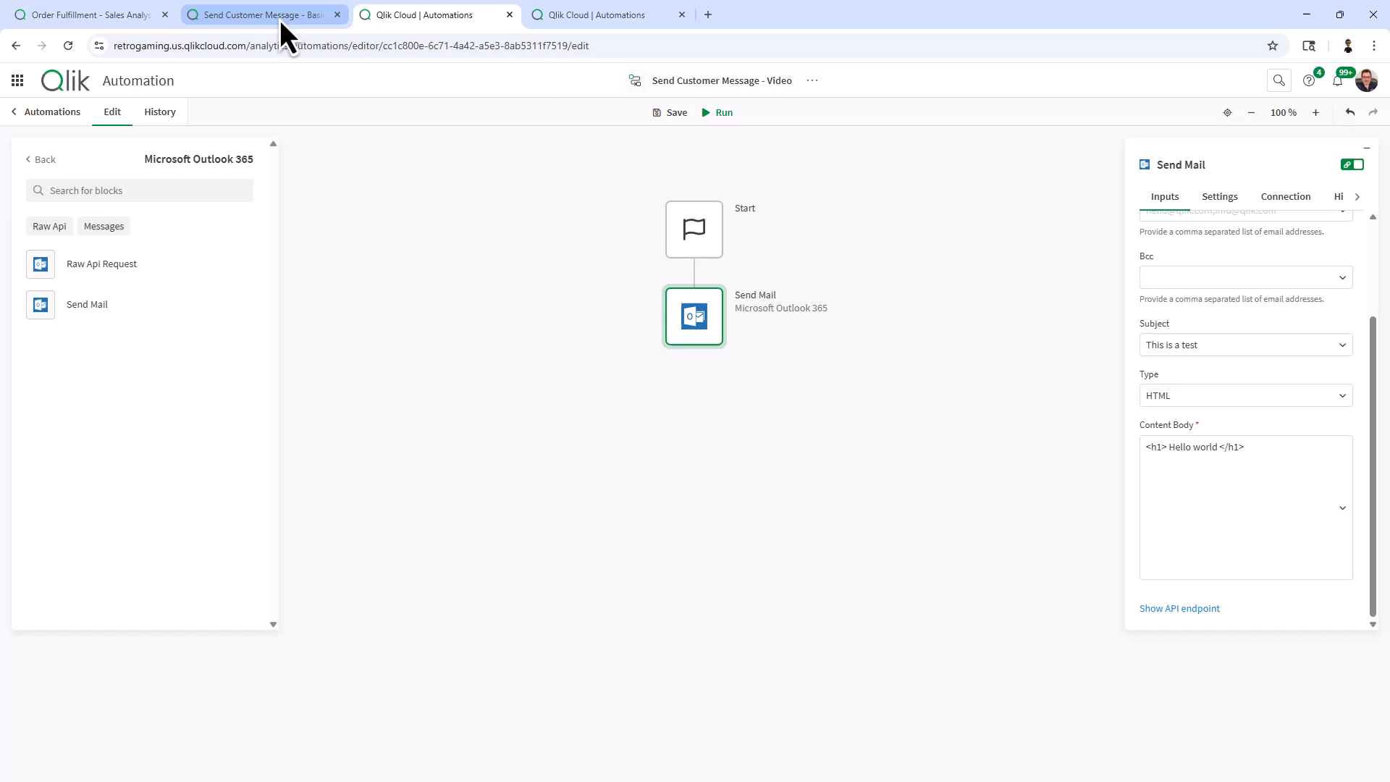
# Step: Back on the Qlik Sense sheet, search the Automation list for 'Send' and reload the page
pyautogui.click(258, 15)
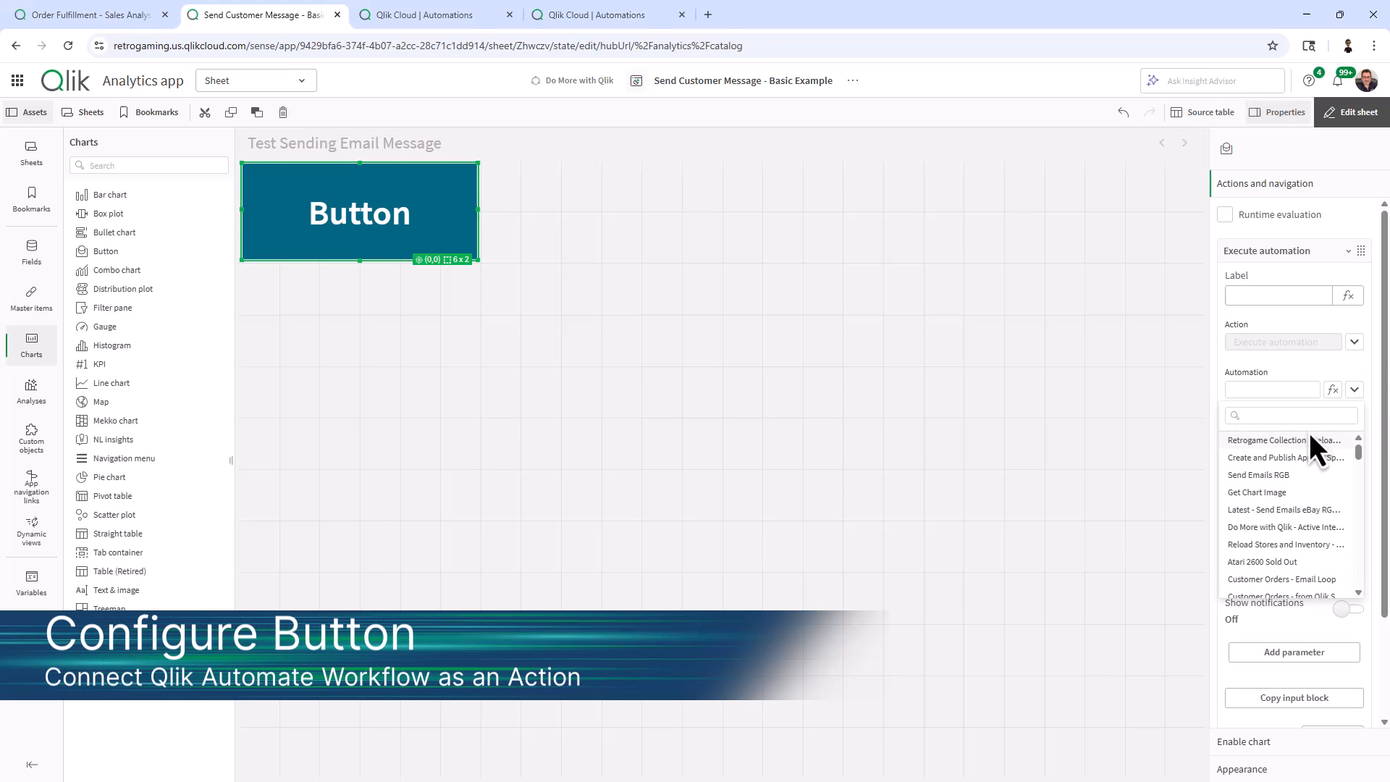
pyautogui.write('Send')
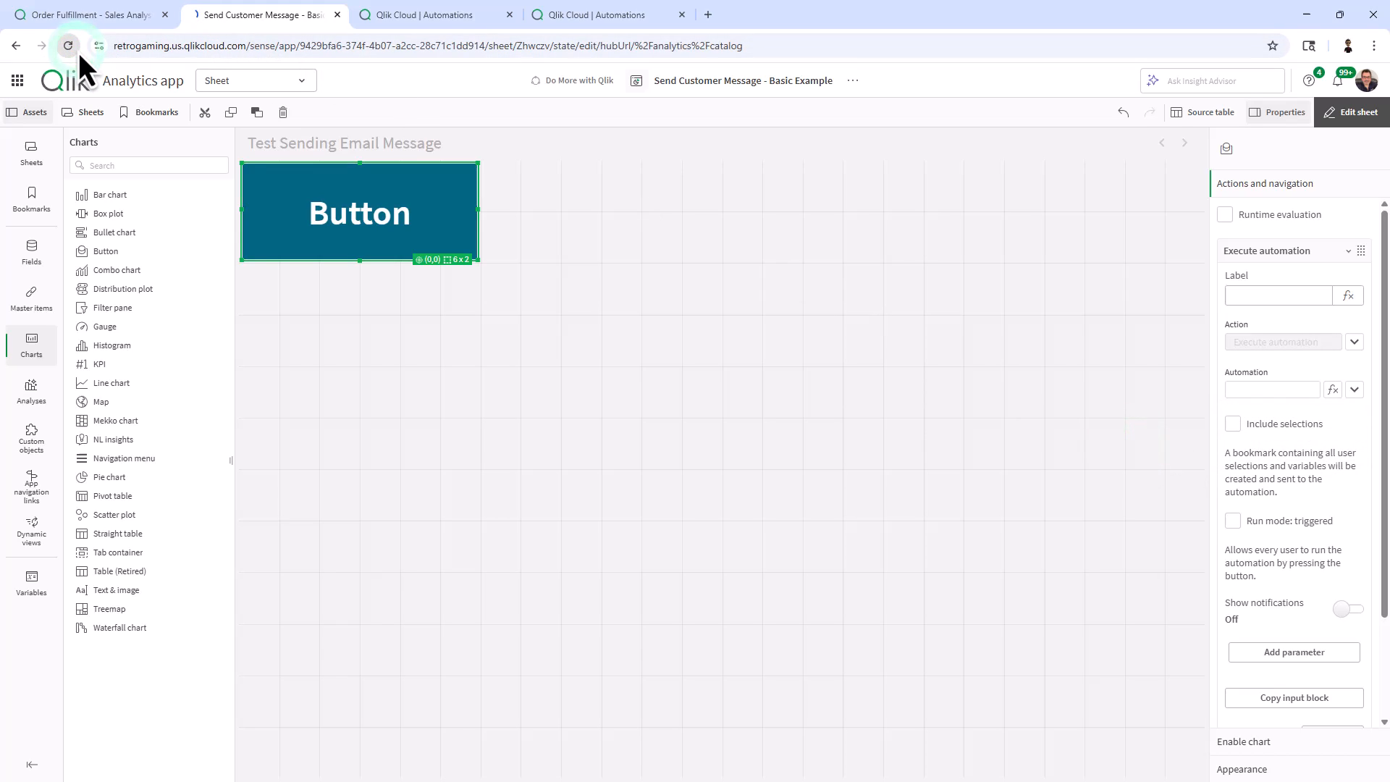
pyautogui.click(68, 45)
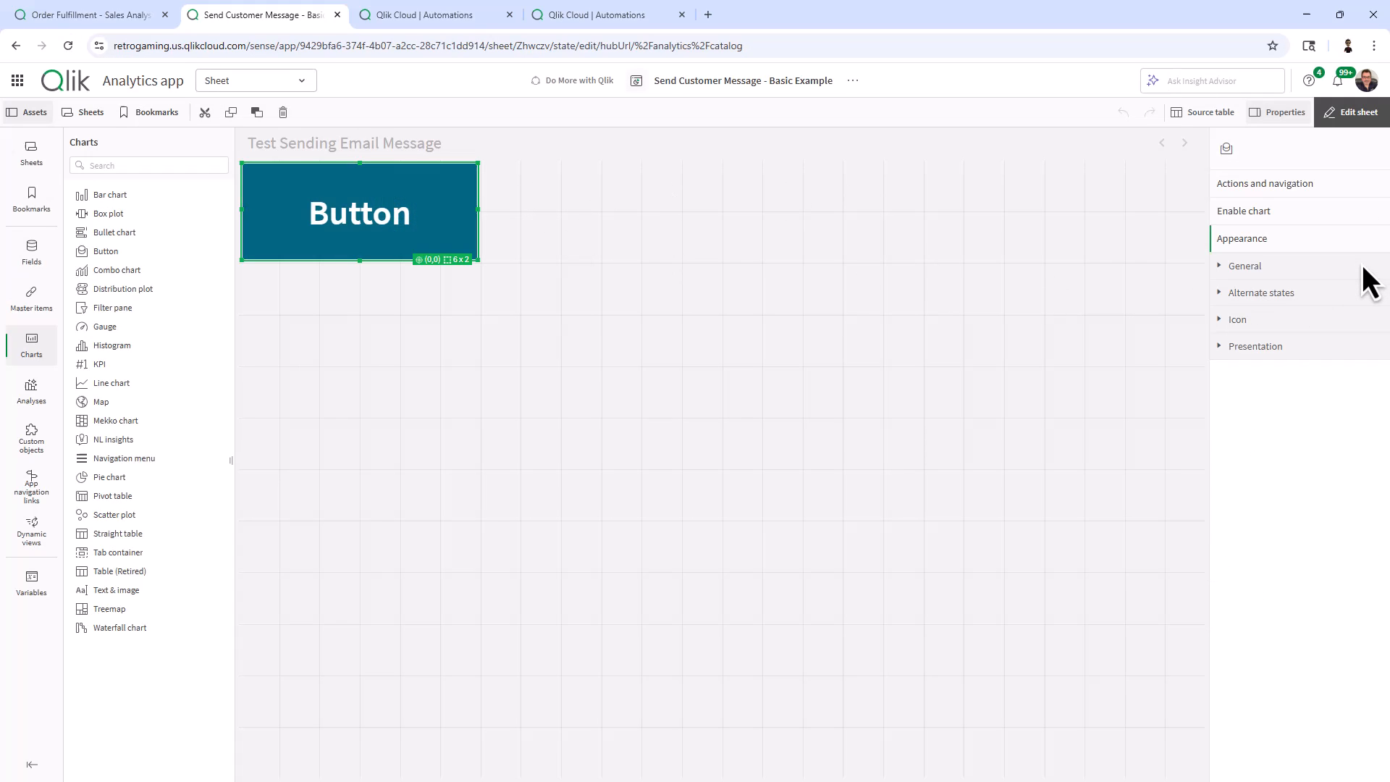
# Step: Select Send Customer Message - Video as the button's automation
pyautogui.click(1266, 184)
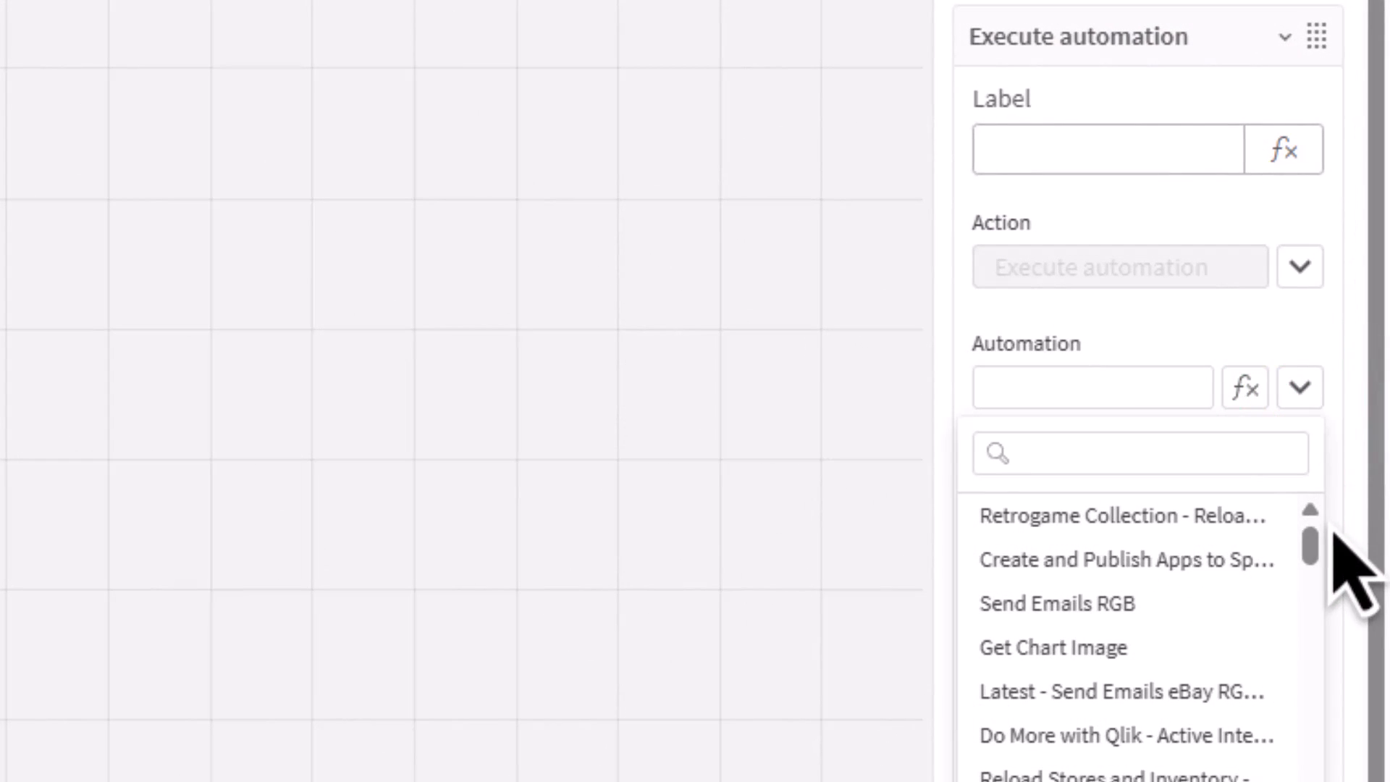
pyautogui.write('Send C')
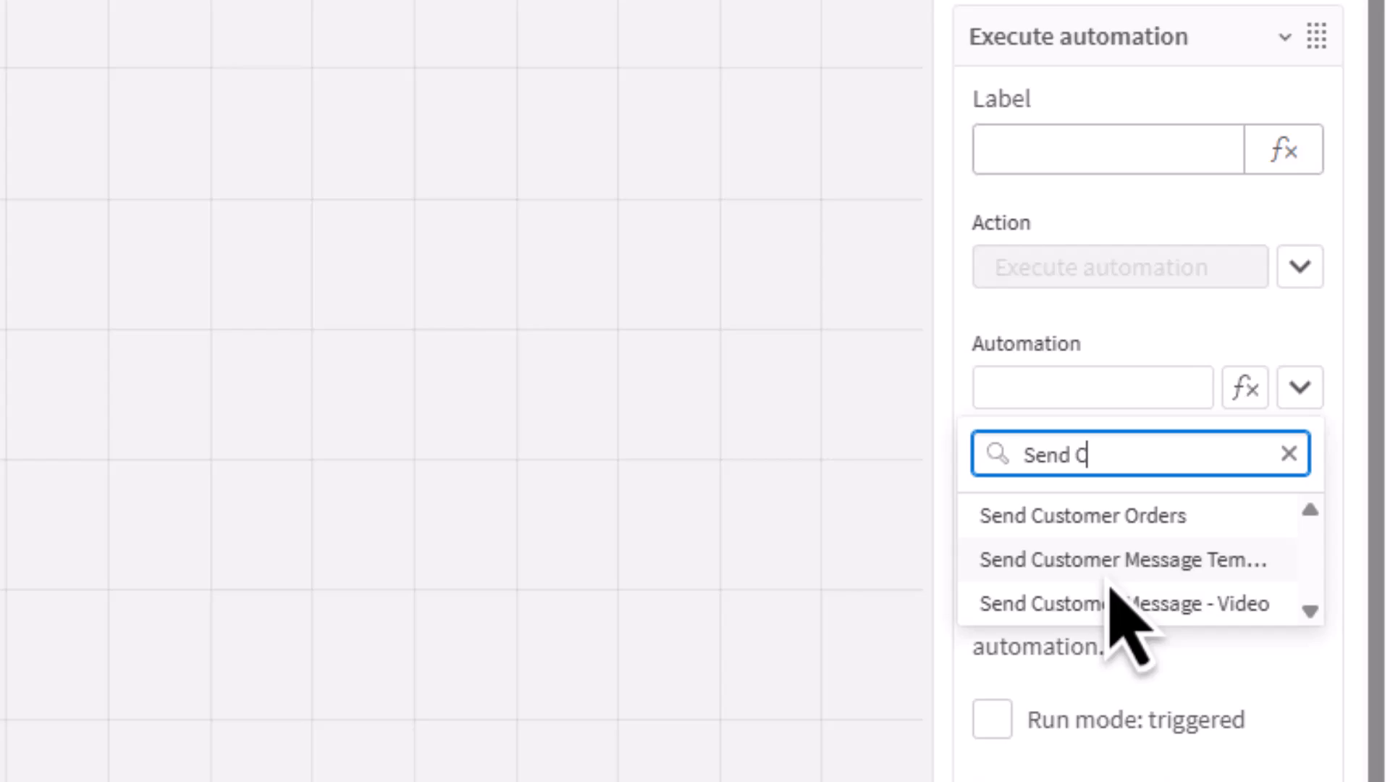
pyautogui.click(1126, 559)
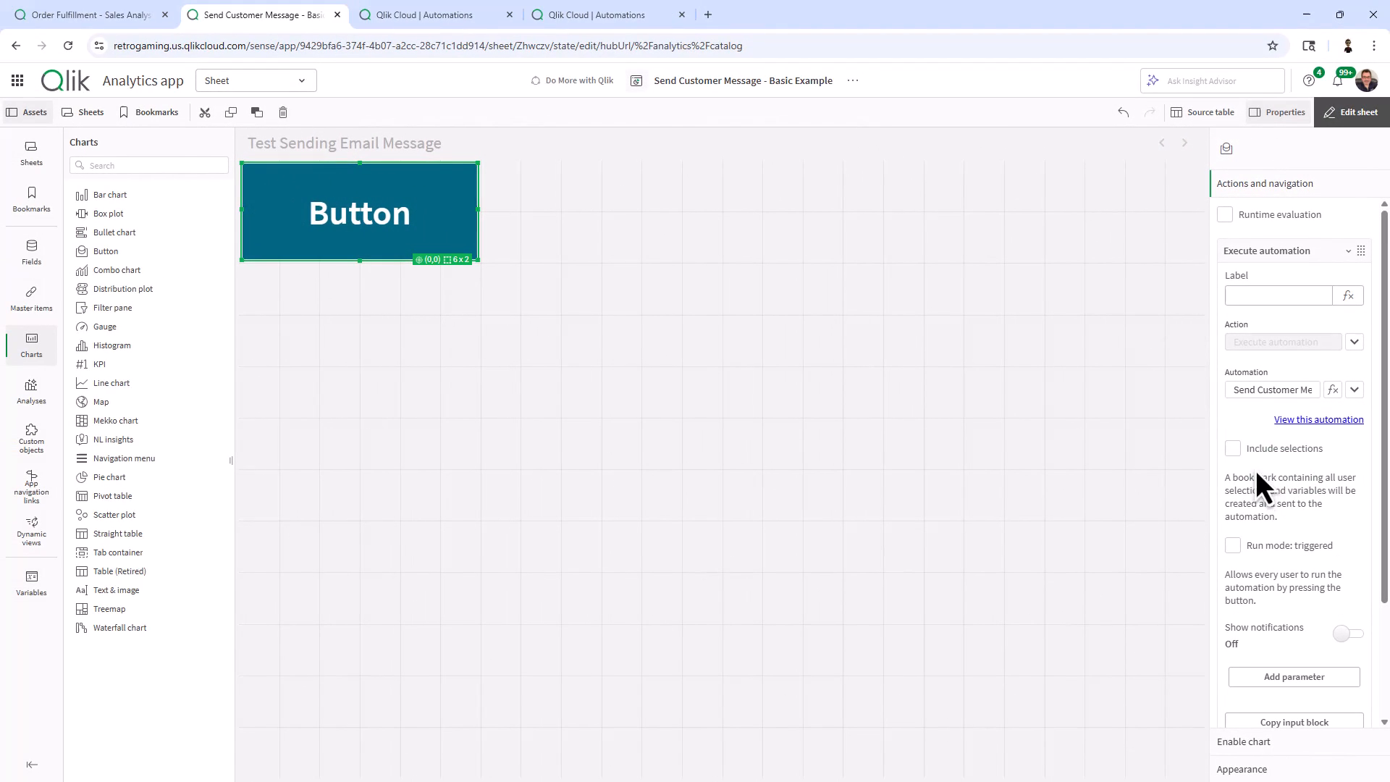
pyautogui.moveTo(1261, 555)
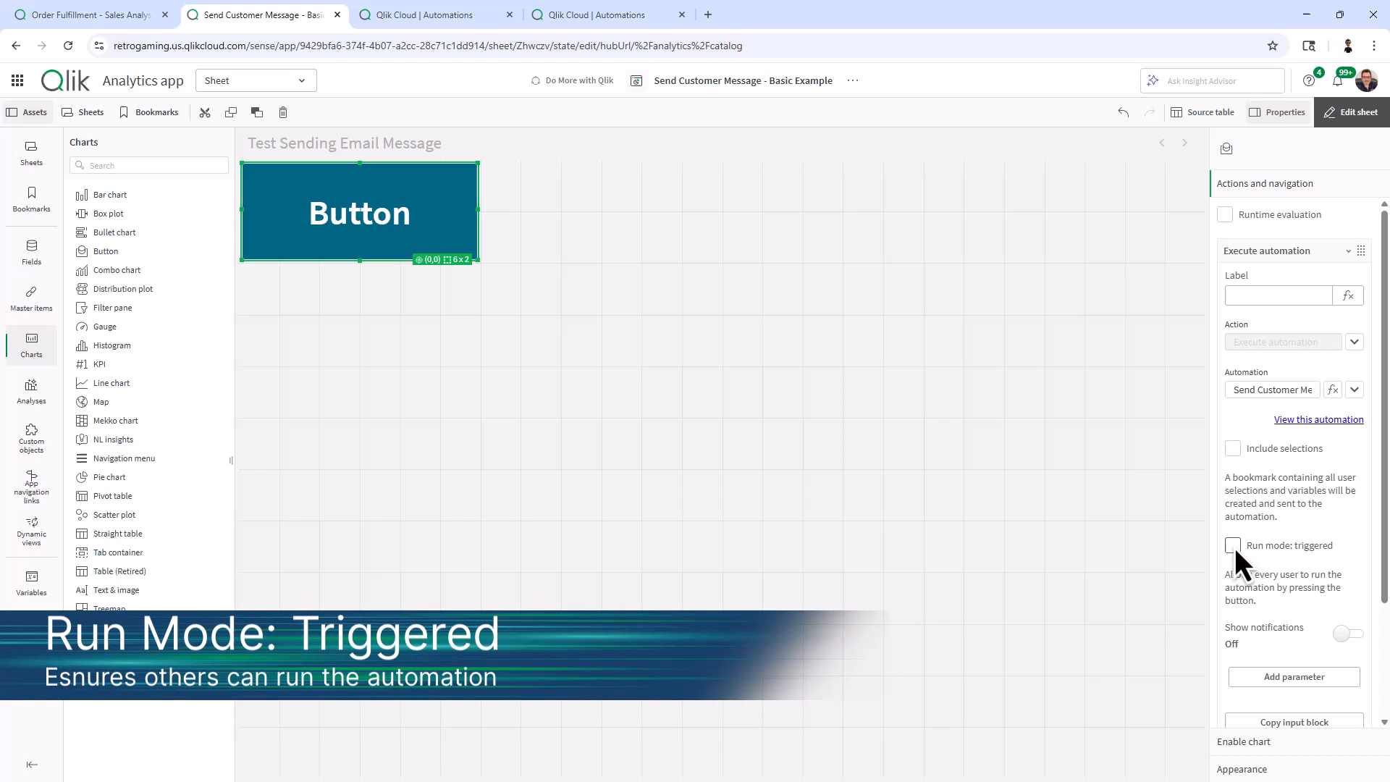
# Step: Enable Run mode: triggered for the button and finish editing the sheet
pyautogui.click(1231, 546)
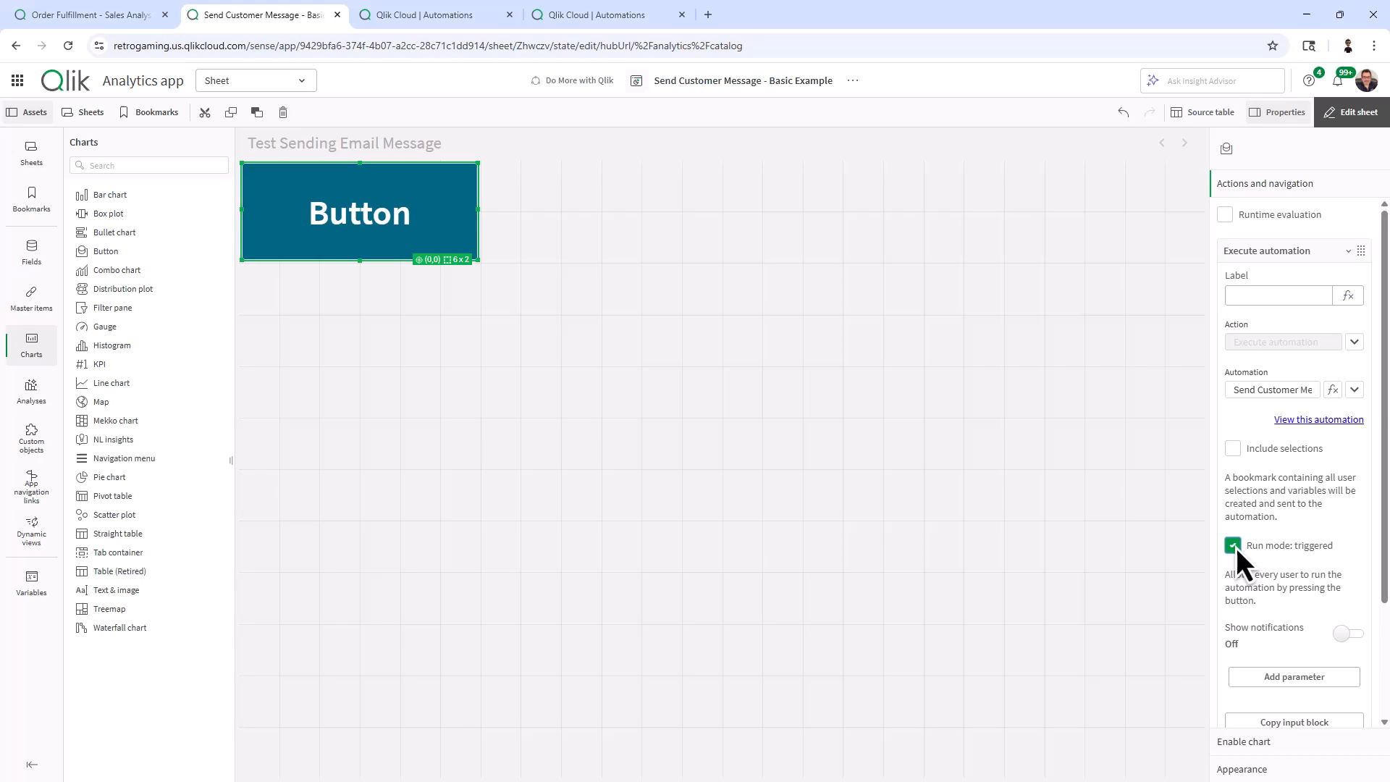
pyautogui.moveTo(1099, 556)
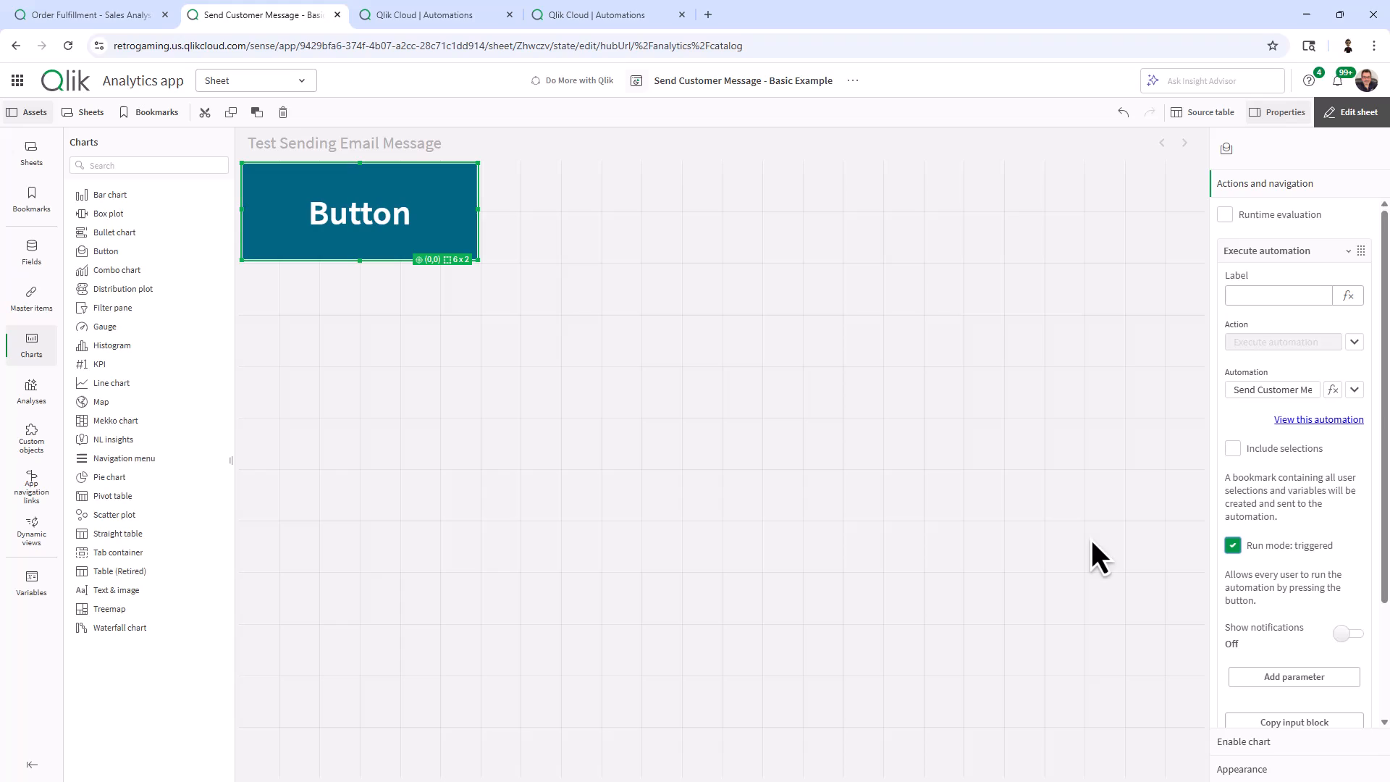
pyautogui.moveTo(682, 298)
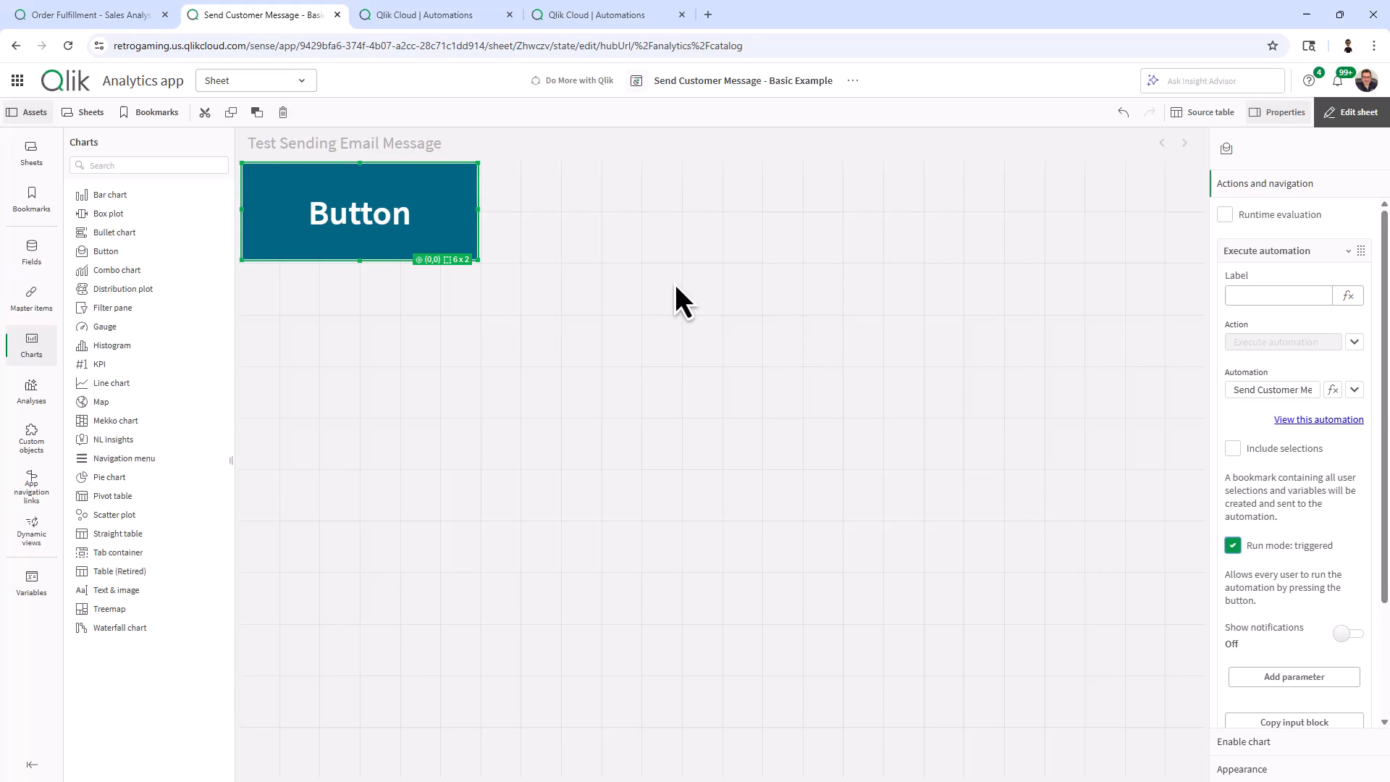
pyautogui.moveTo(1378, 129)
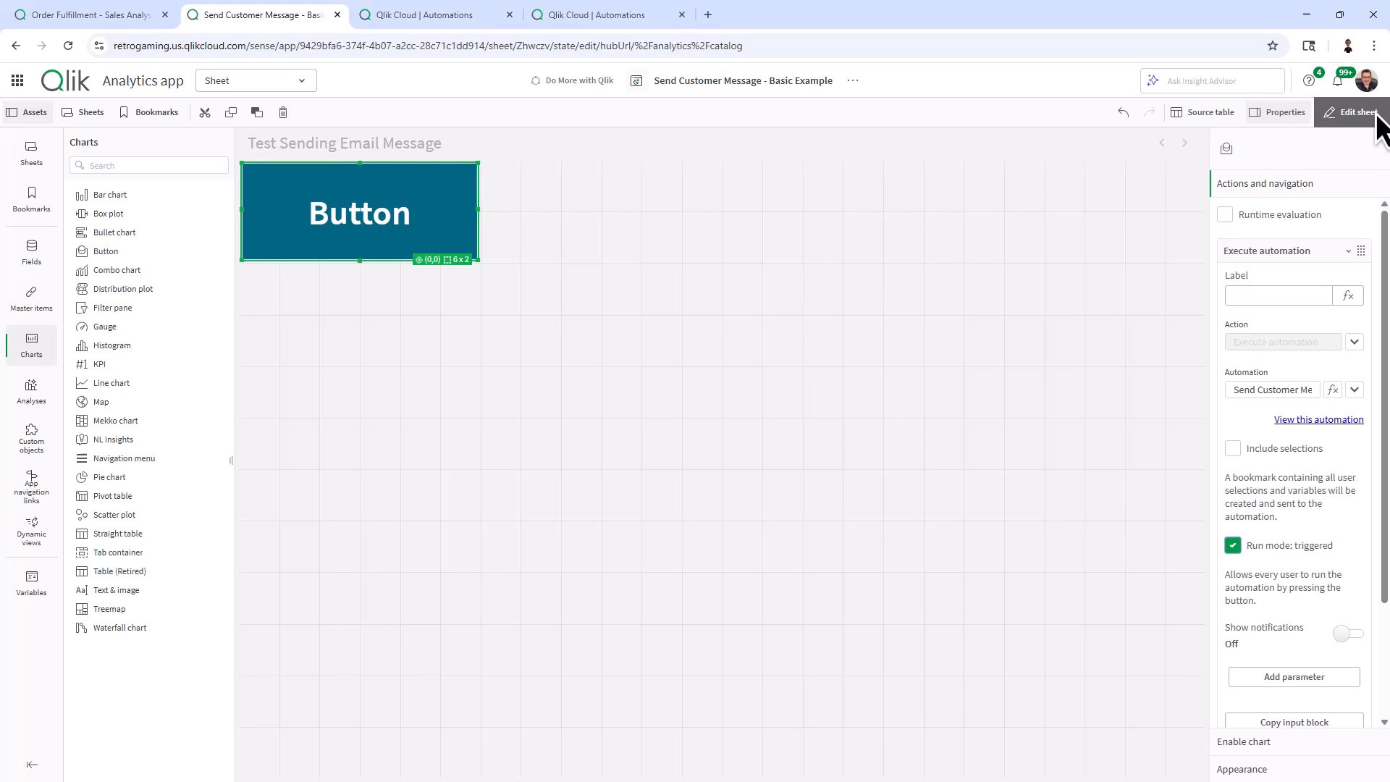
pyautogui.click(1357, 113)
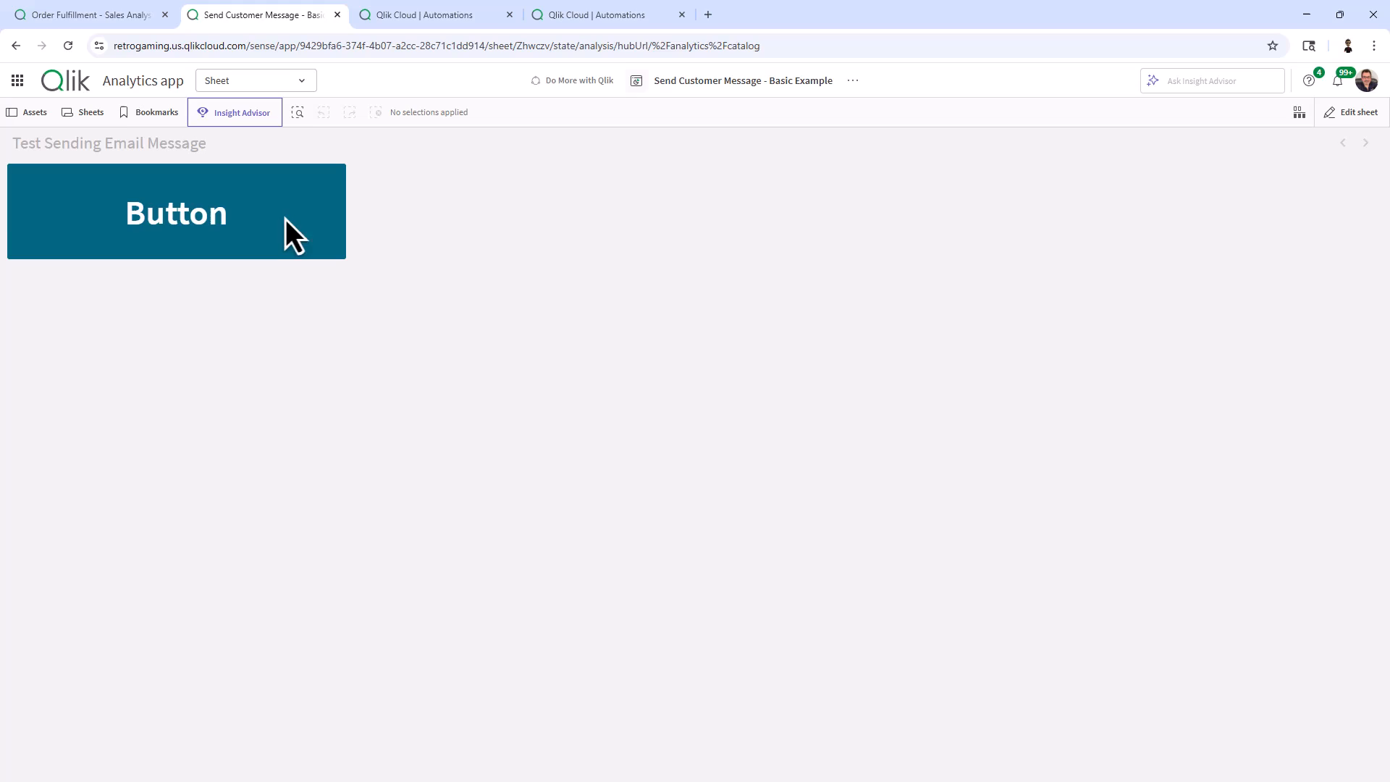
# Step: Run the automation from the button and view the 'This is a test' email in Outlook
pyautogui.click(175, 211)
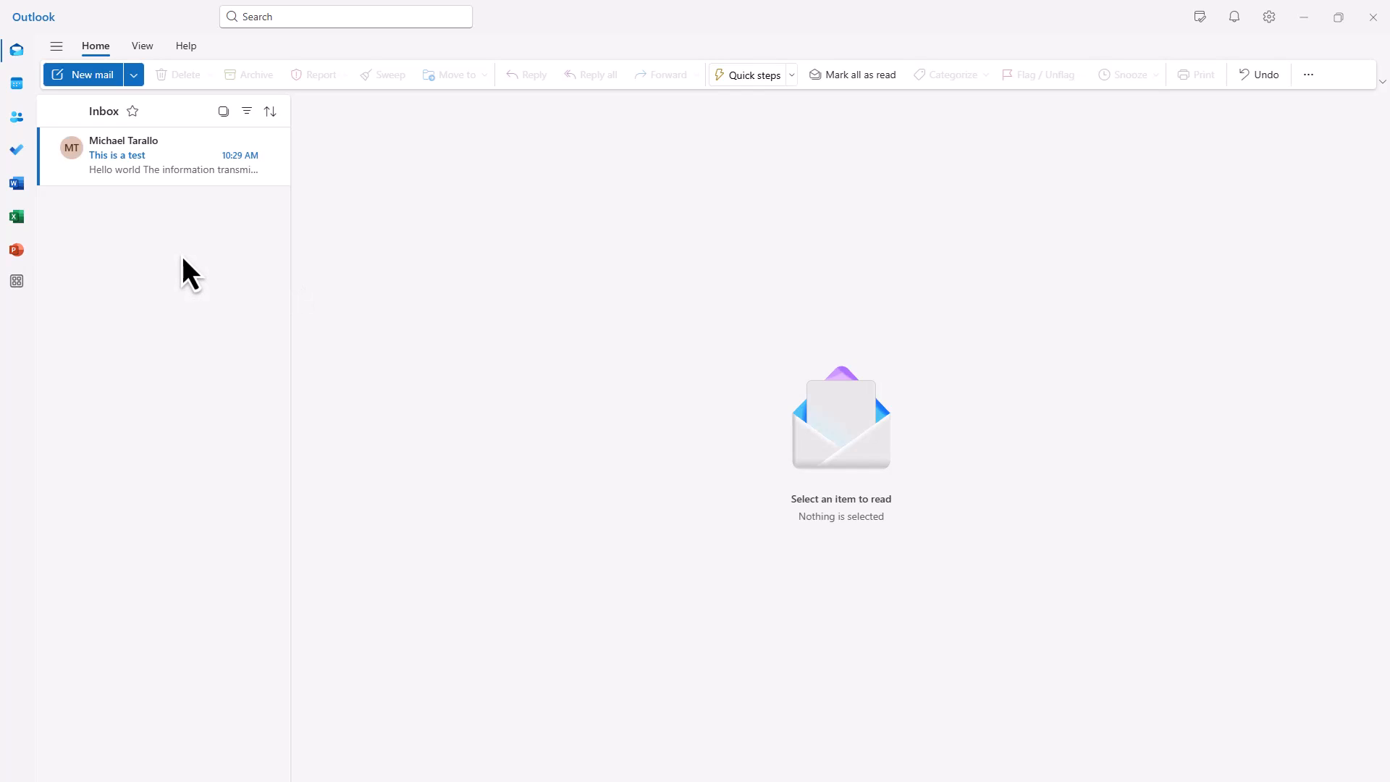
pyautogui.click(160, 155)
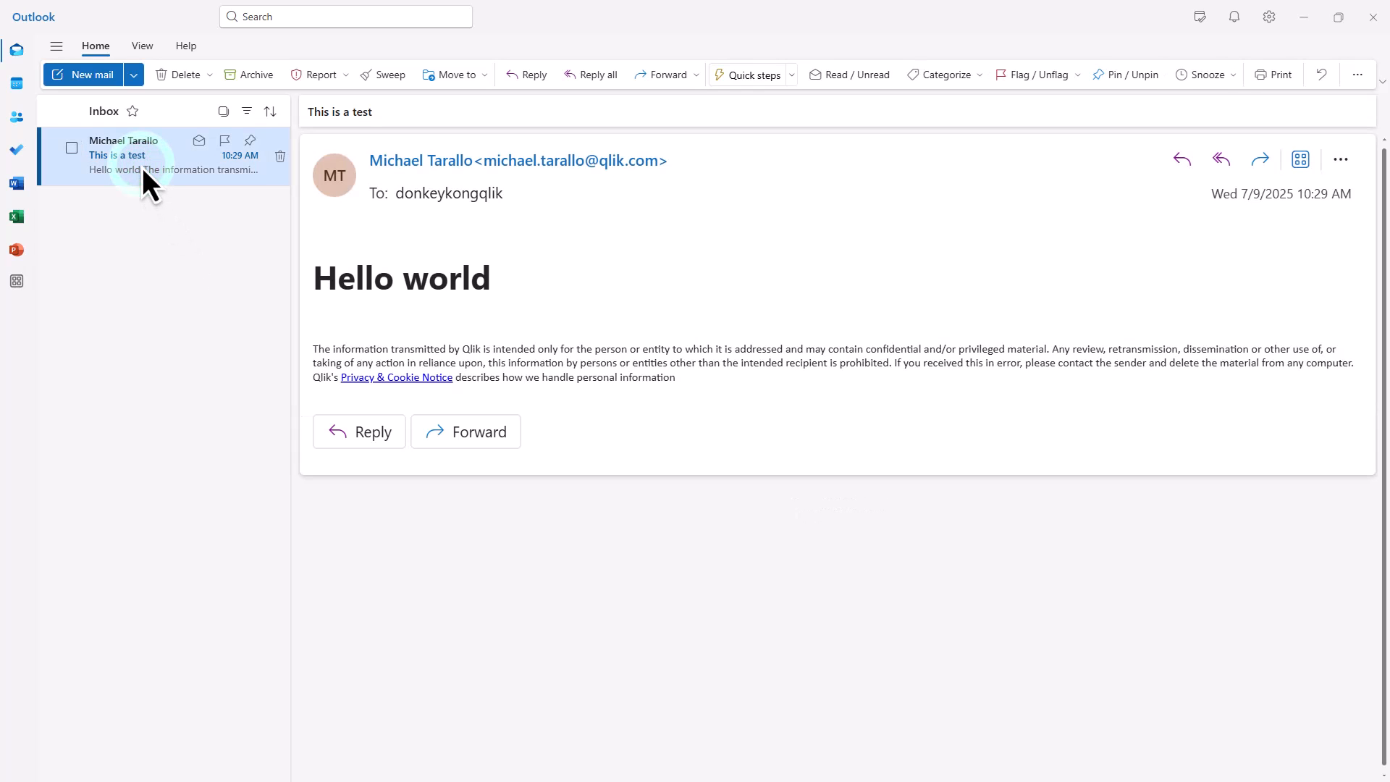